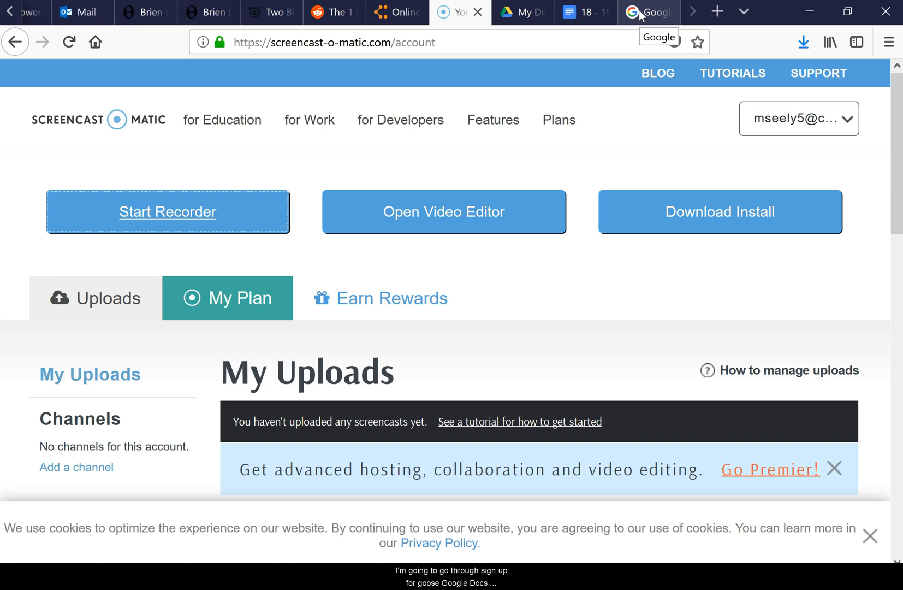
Step: Switch from the Screencast-O-Matic account page to the Google home page
click(645, 12)
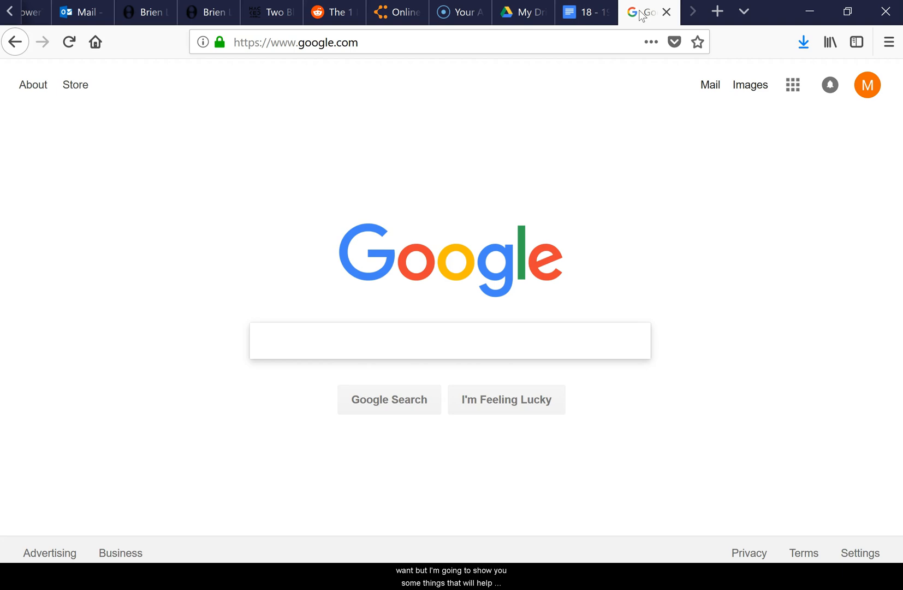
Step: Show the Google apps launcher listing Mail, Drive, Classroom, Docs and Sheets
click(450, 341)
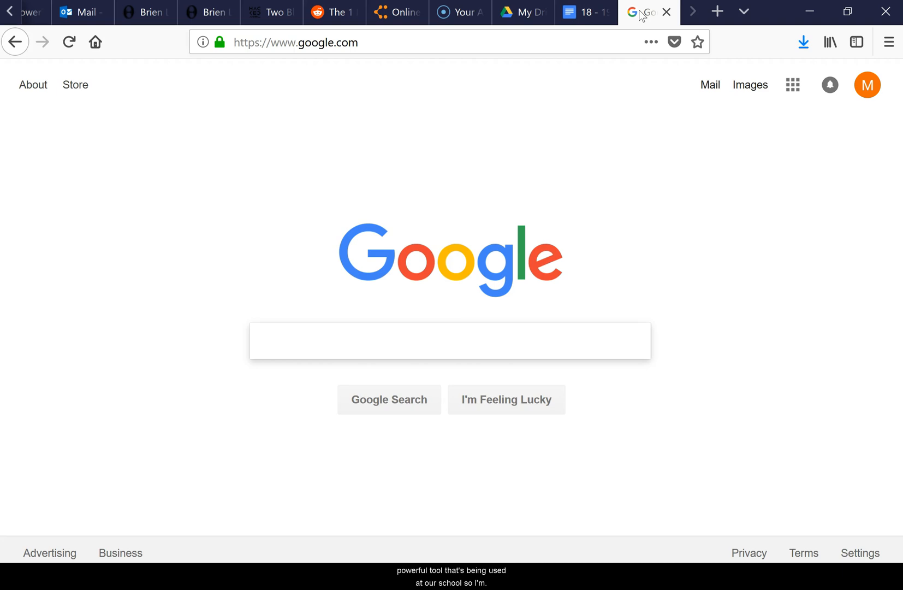
mouse_move(867, 85)
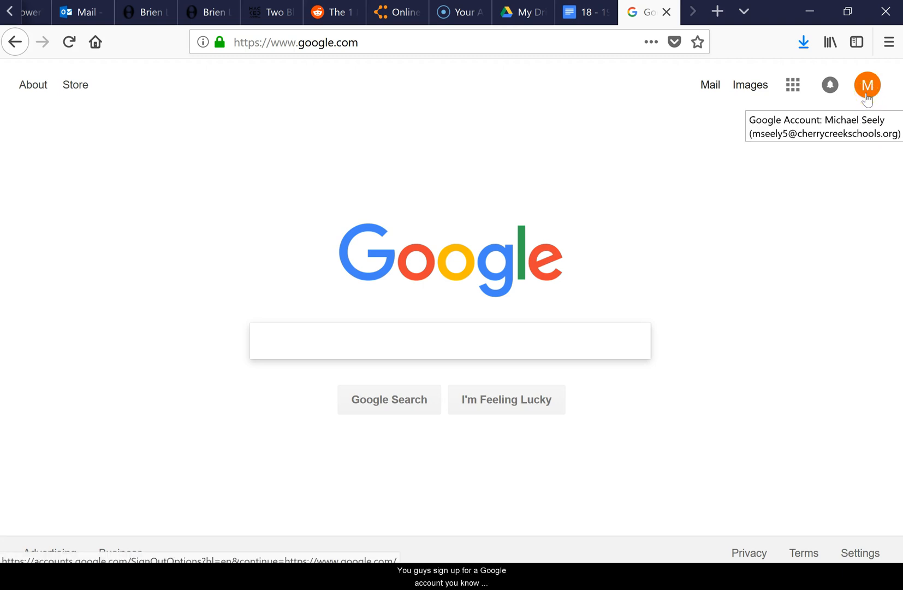
mouse_move(805, 116)
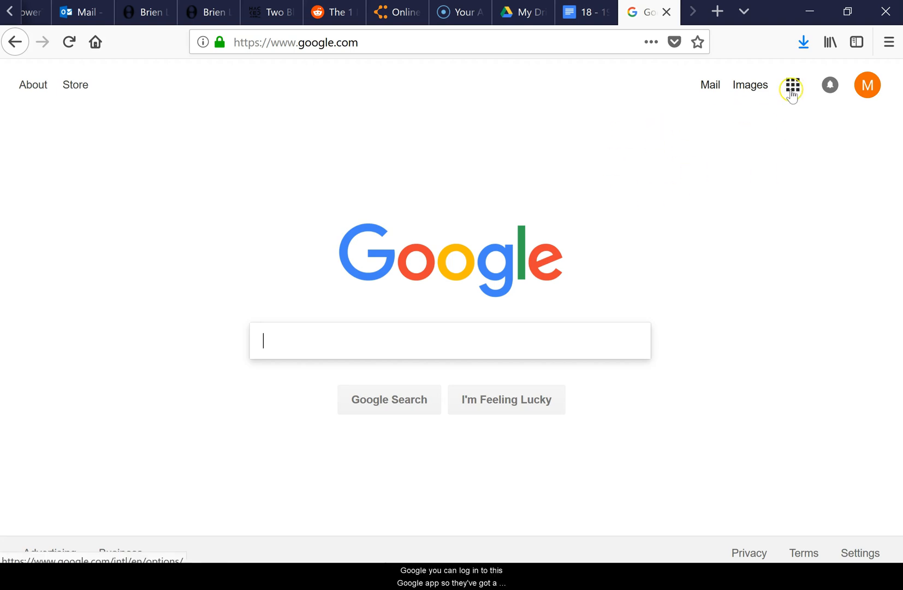
click(792, 85)
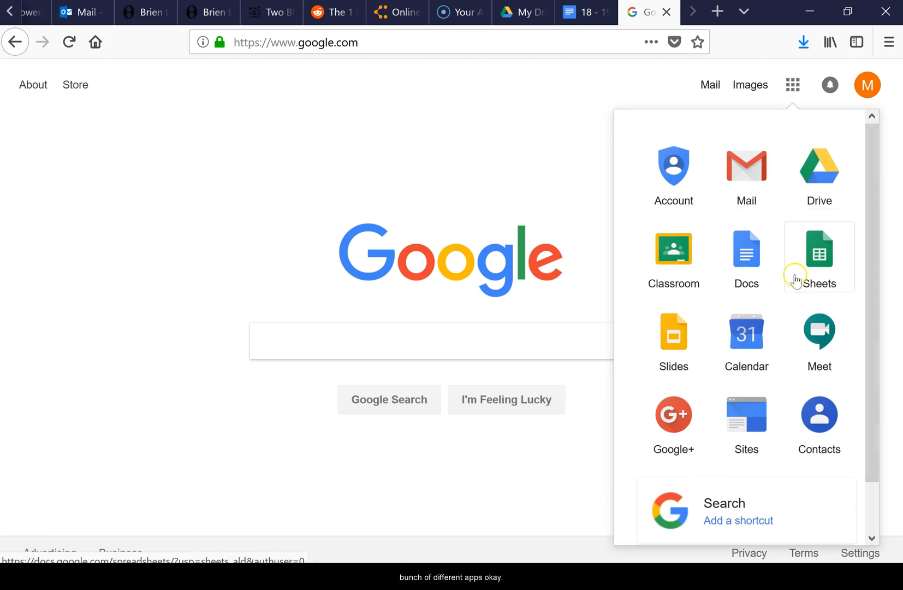
mouse_move(746, 265)
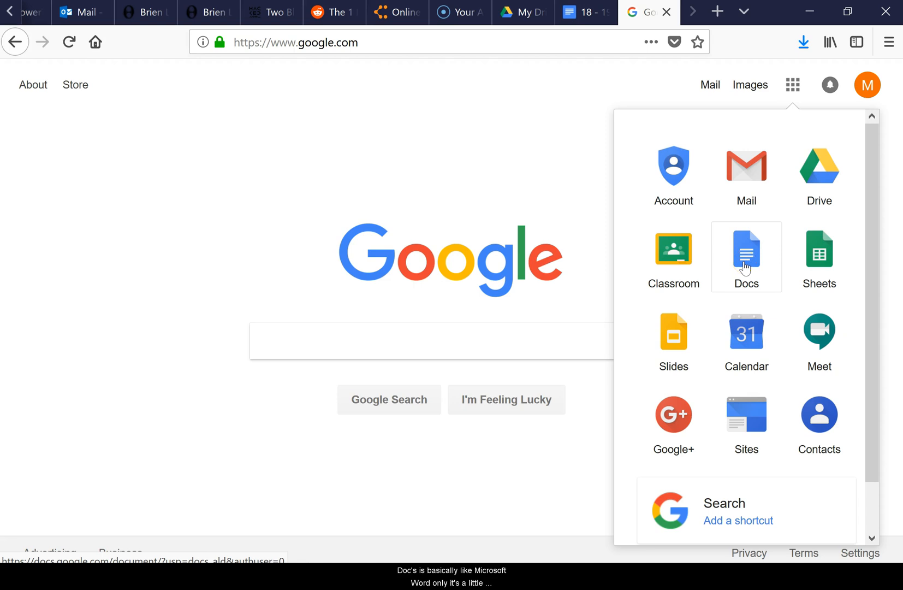
mouse_move(822, 264)
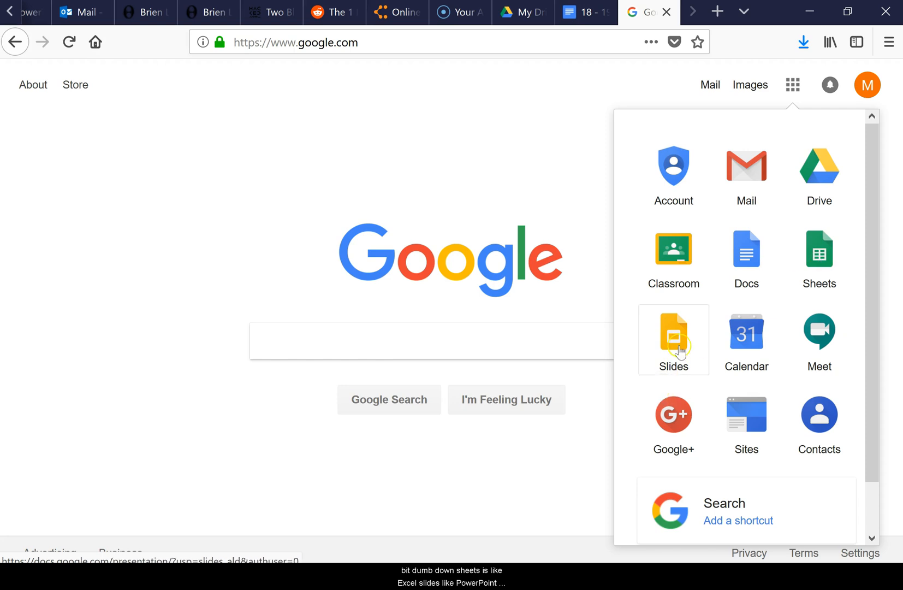
mouse_move(828, 188)
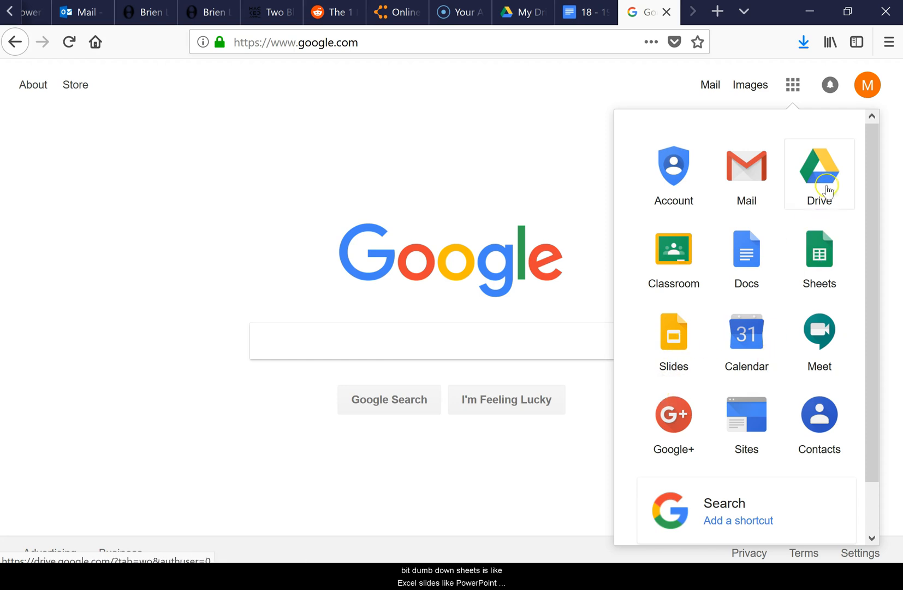
Step: Go to My Drive and open the '18 - 19 Business Dept. PLT Agenda' document
click(819, 166)
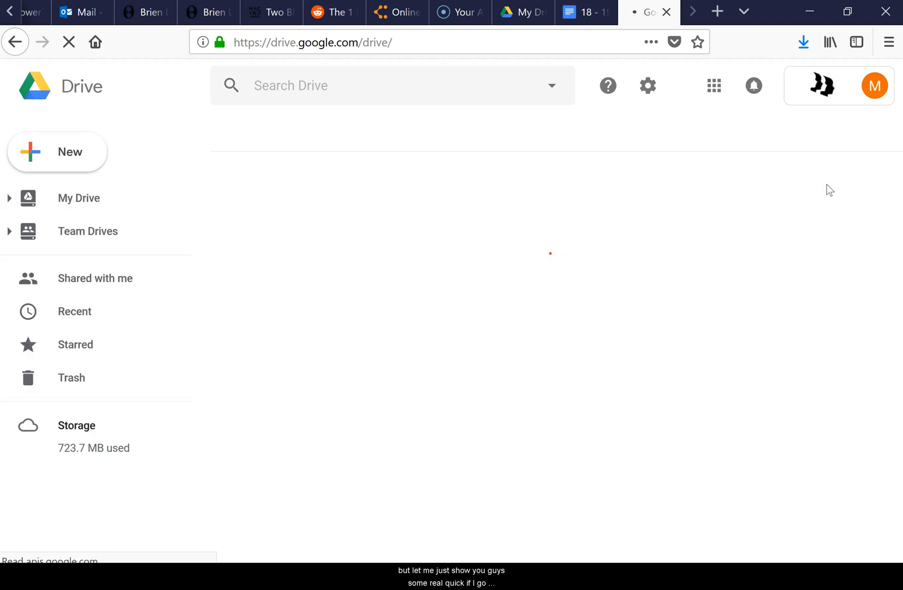
click(78, 197)
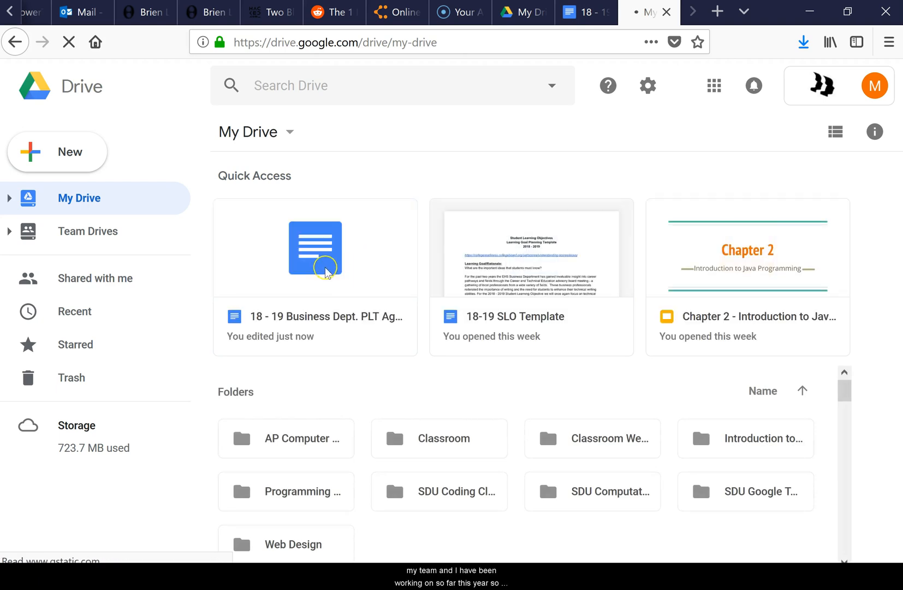
double_click(315, 259)
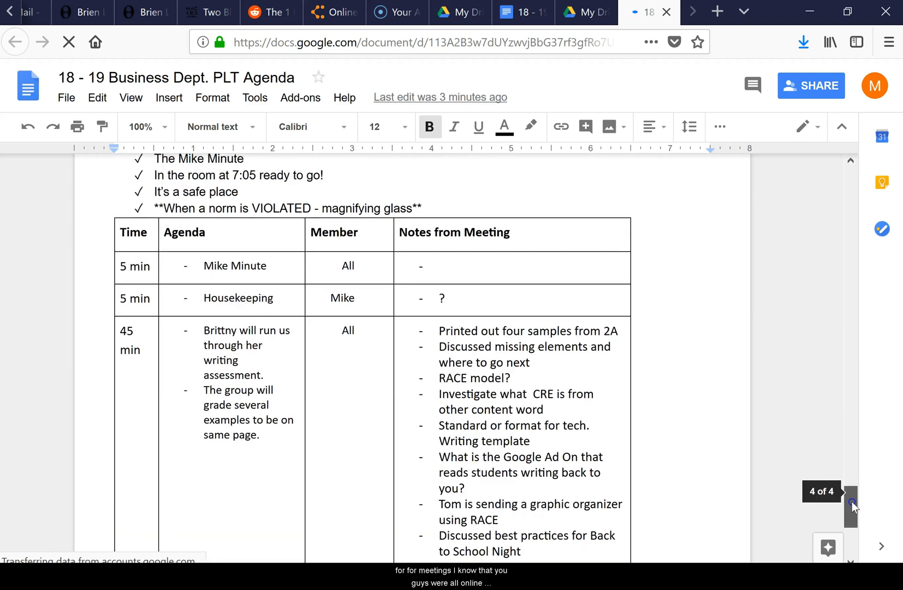
scroll(down, 3)
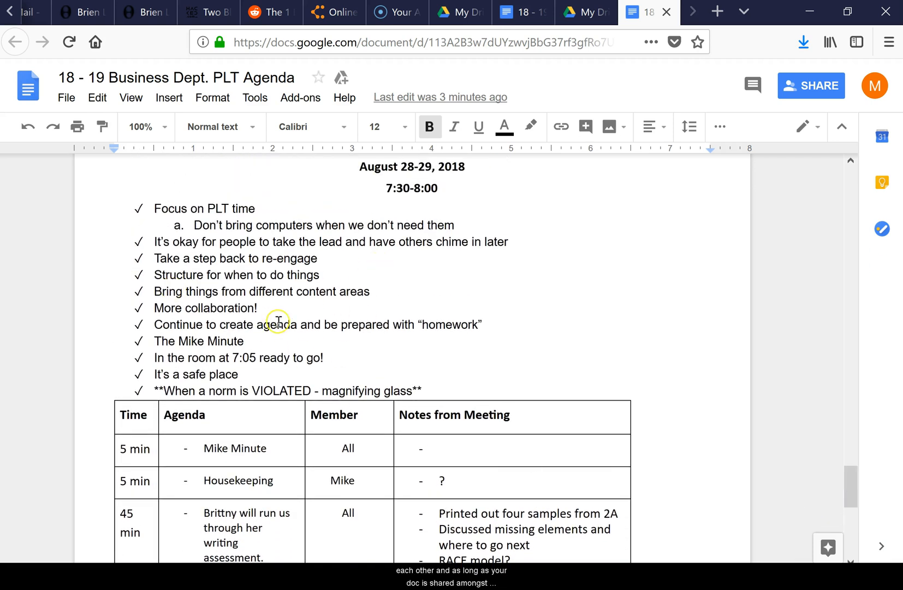
mouse_move(795, 93)
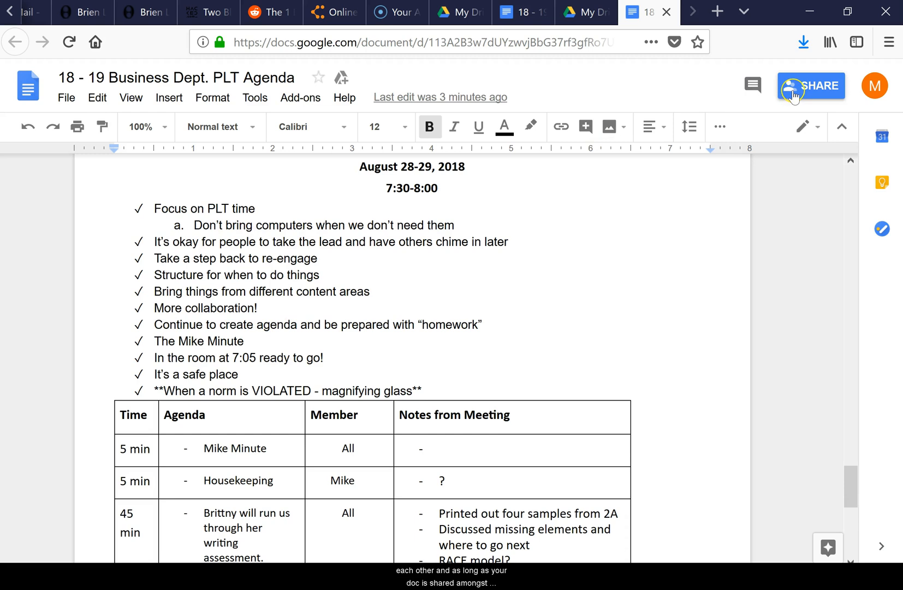
click(812, 85)
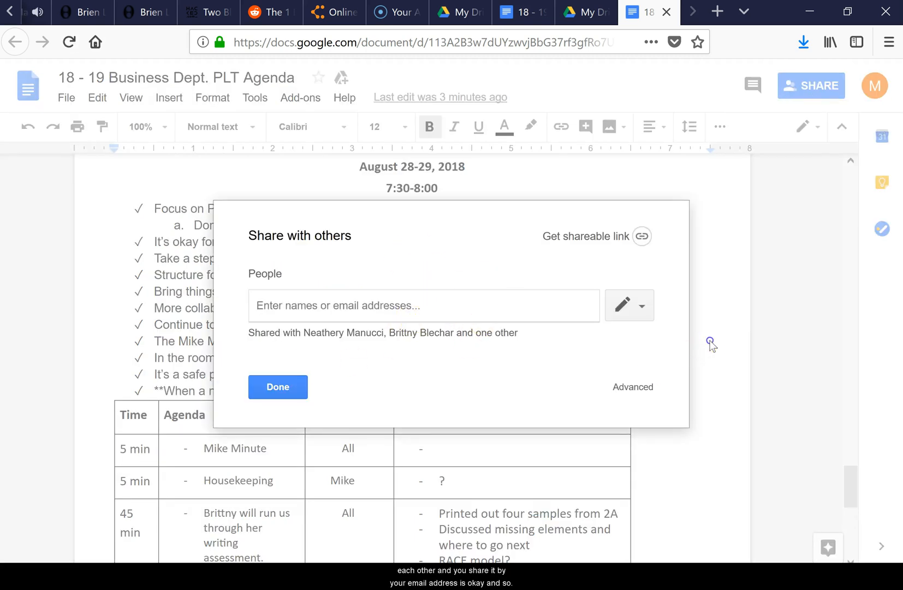
click(277, 387)
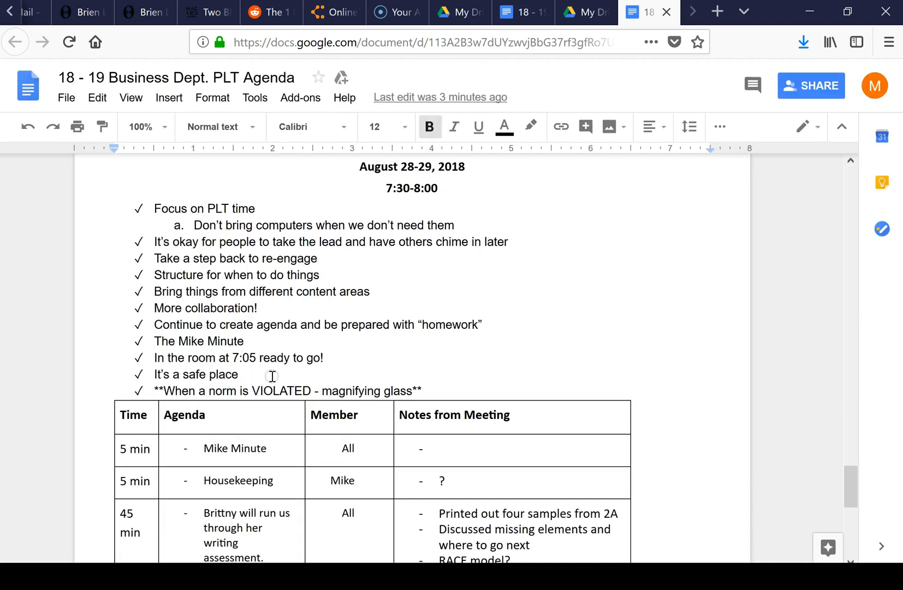
click(320, 274)
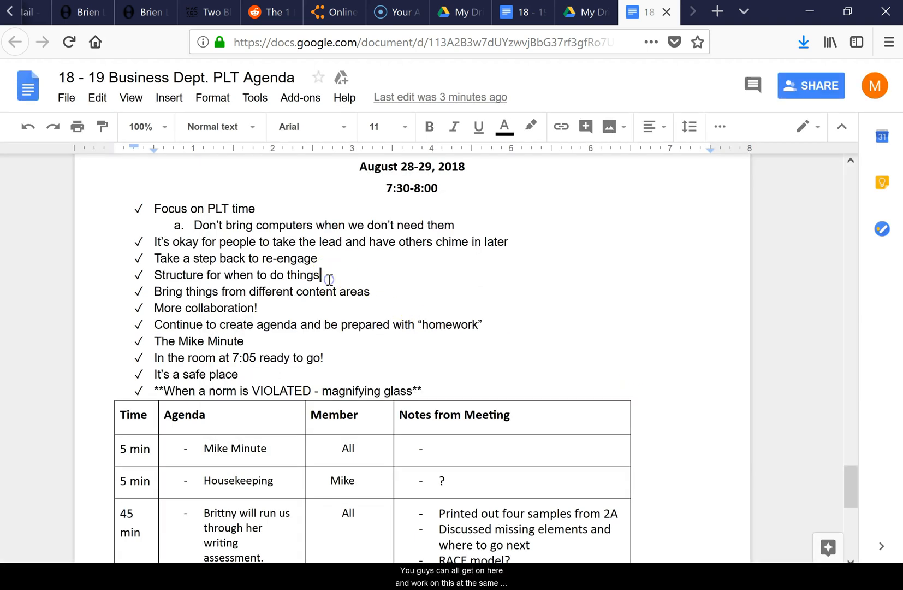
mouse_move(345, 440)
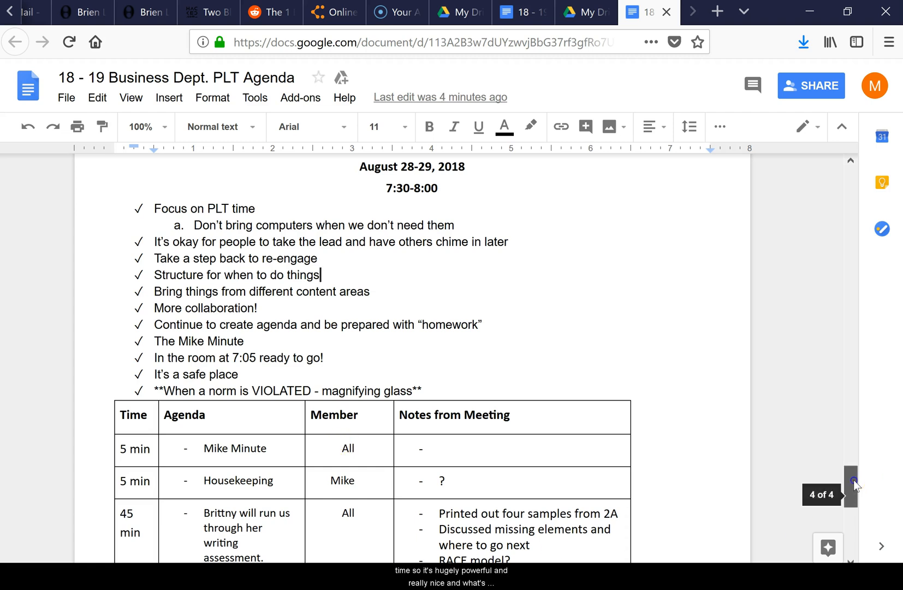
scroll(down, 3)
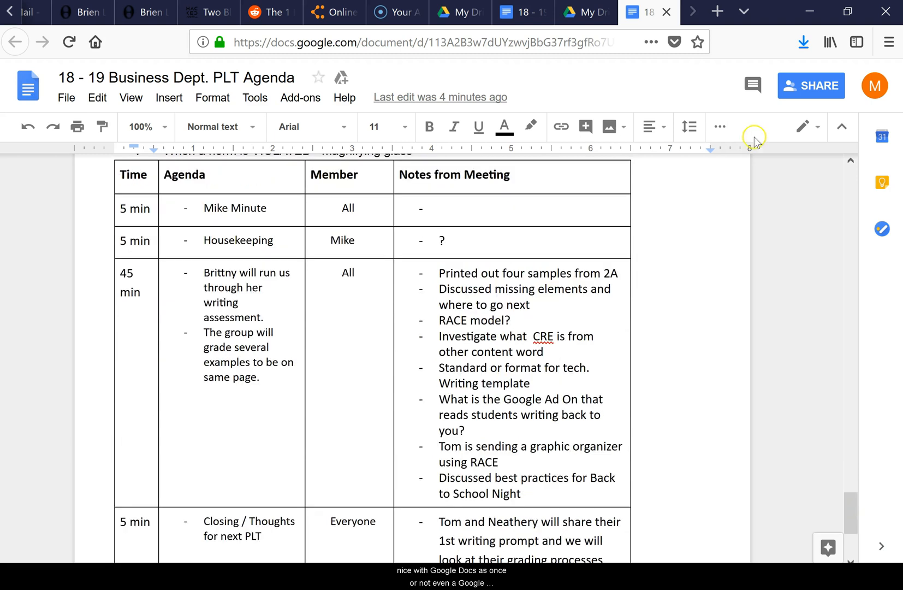
mouse_move(719, 126)
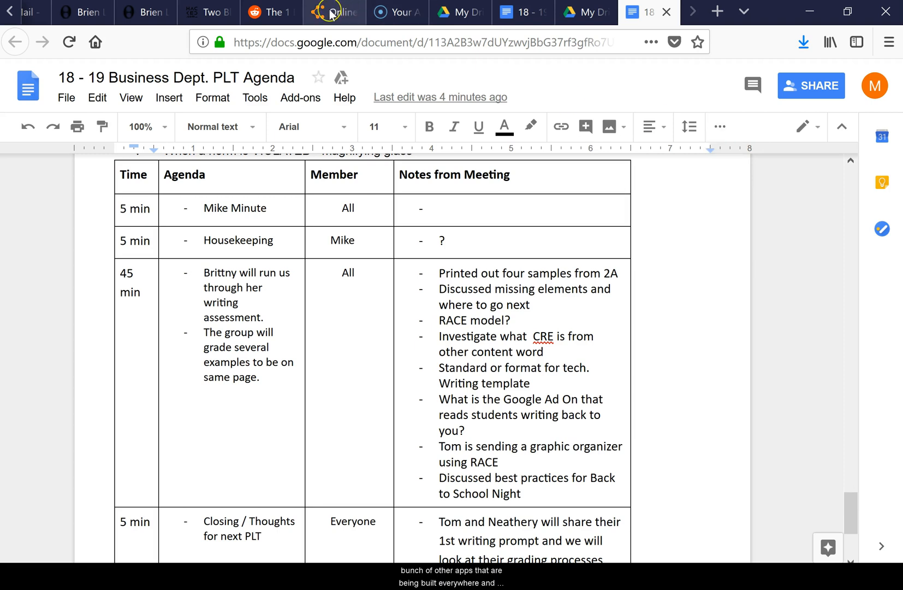
Step: Start a new blank Word document and dismiss the recovered-files pane
click(331, 12)
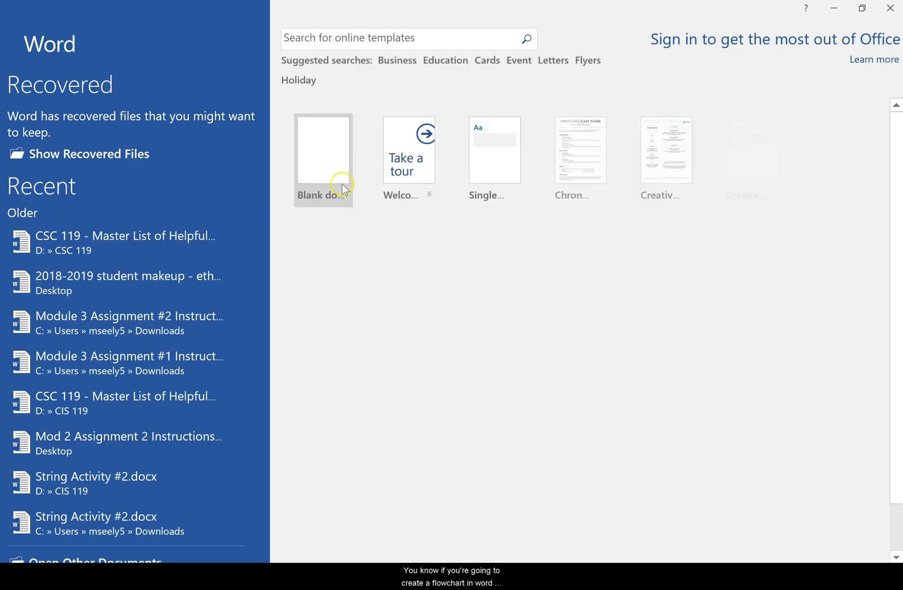
click(323, 153)
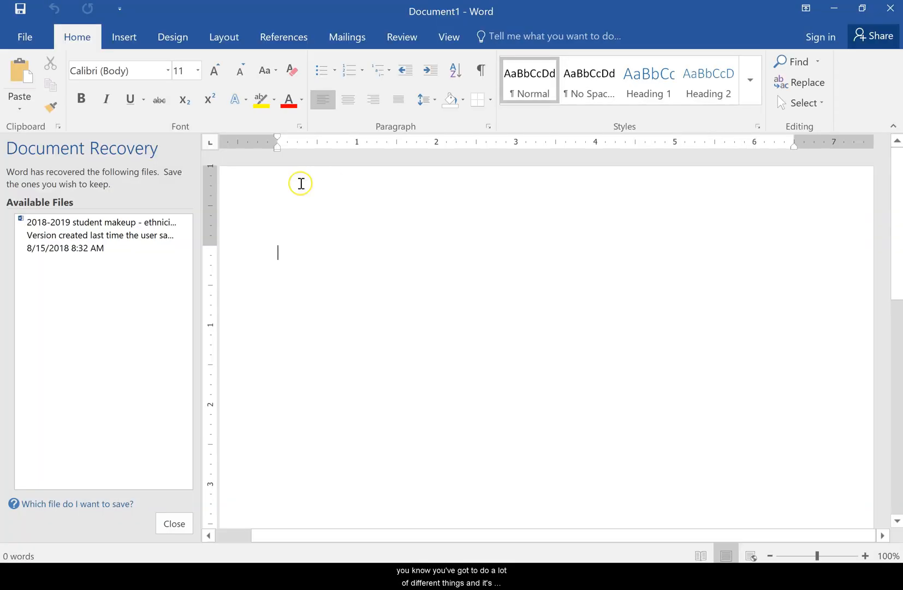
click(173, 523)
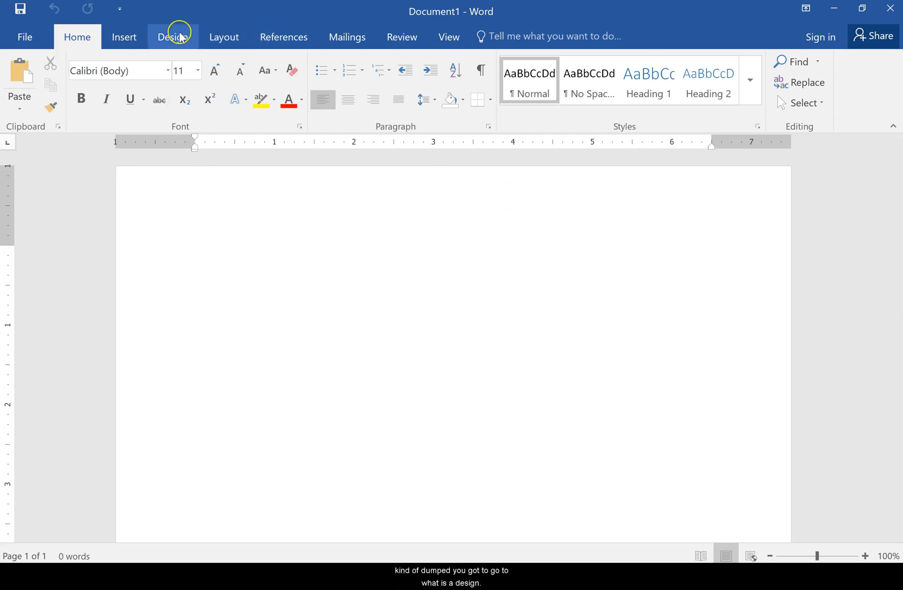
Step: Browse the Design and Layout ribbons, ending on Insert with the Shapes option
click(173, 37)
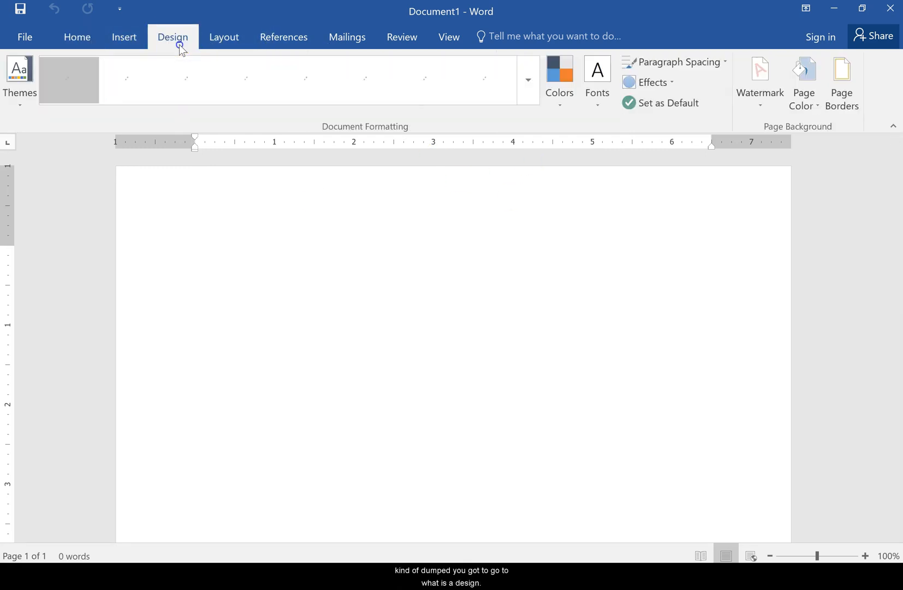
click(223, 37)
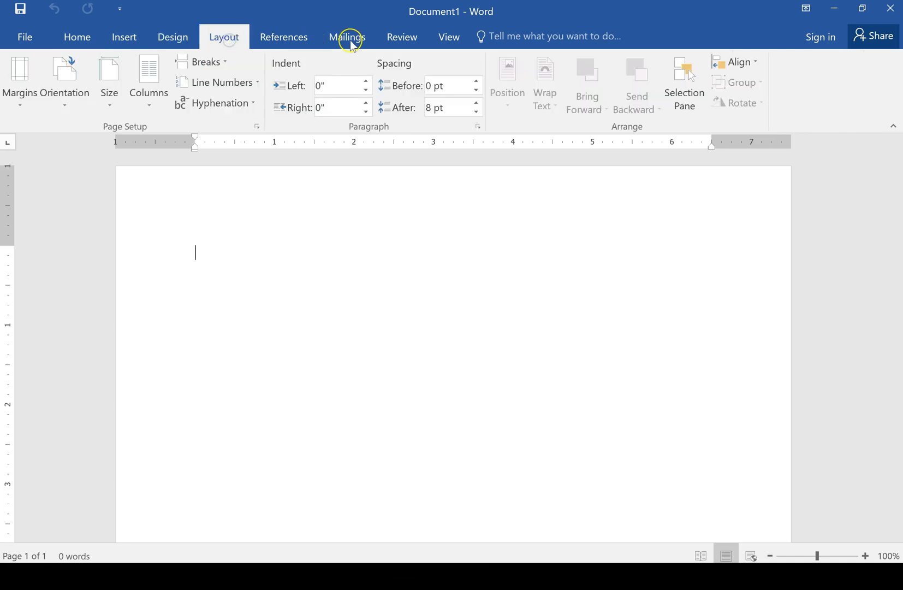
click(125, 36)
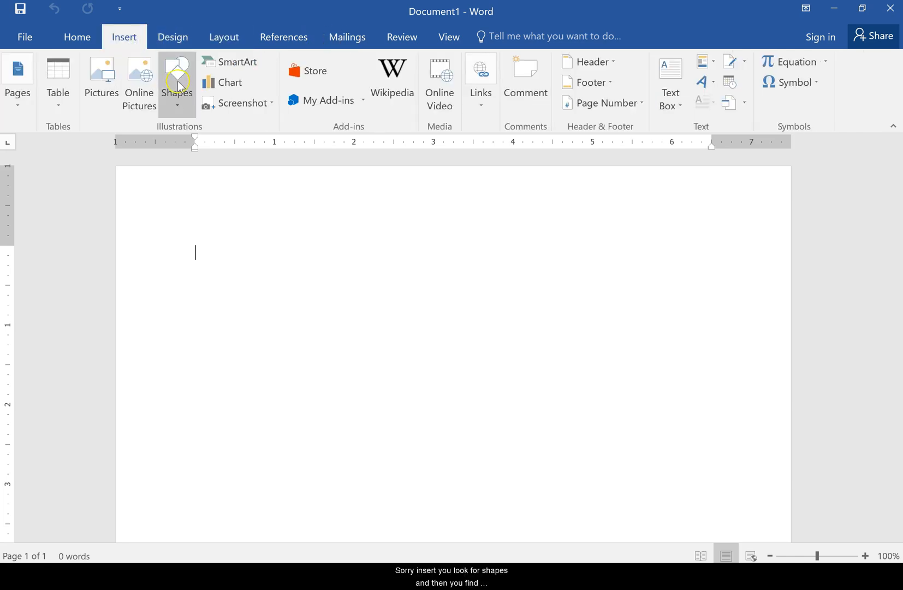
Step: Draw a blue diamond from the Shapes gallery and enlarge it on the page
click(177, 82)
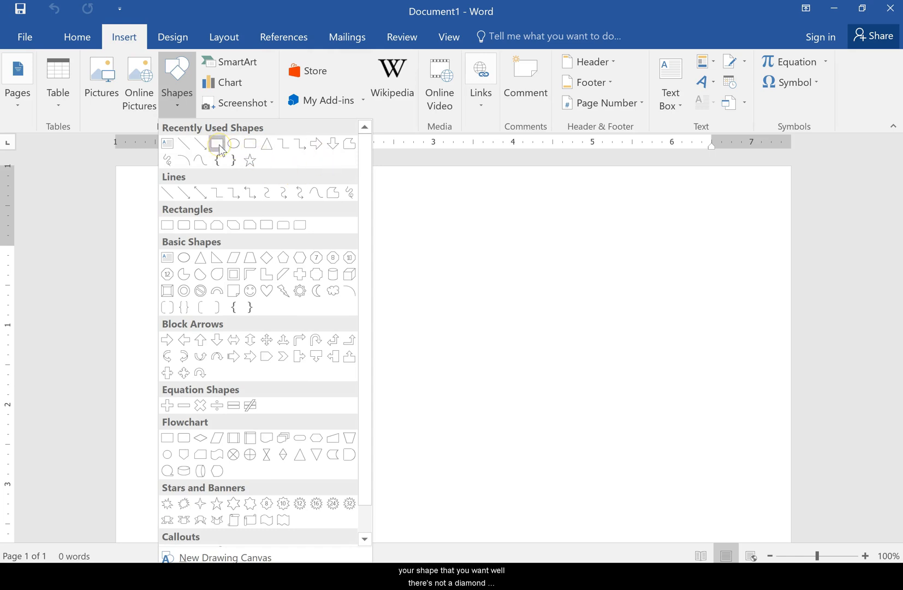
mouse_move(266, 258)
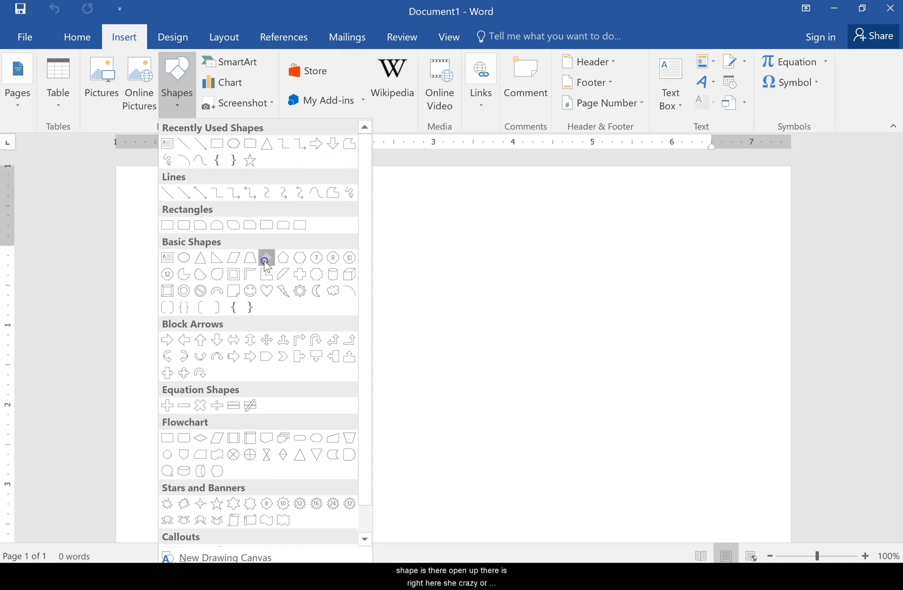
click(267, 258)
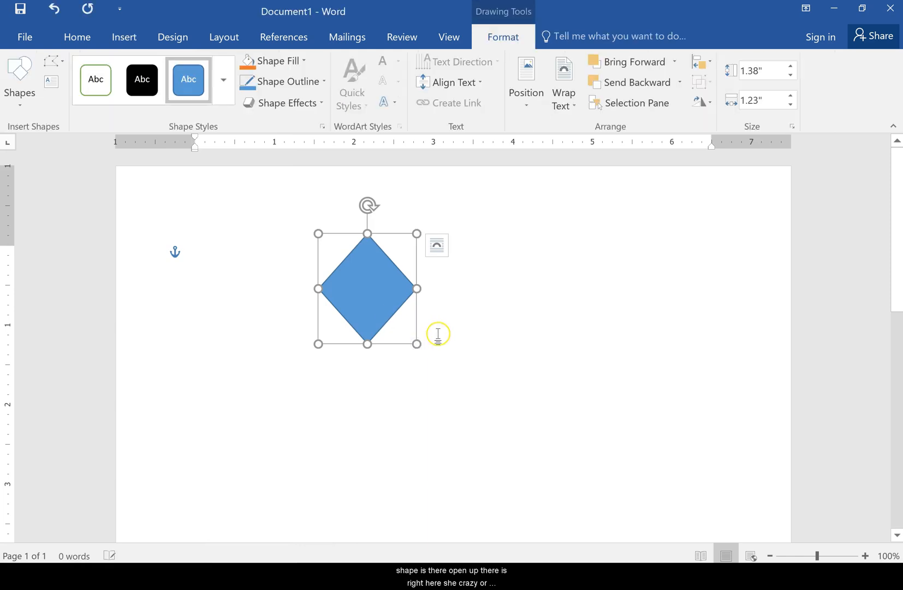
drag(417, 343, 453, 369)
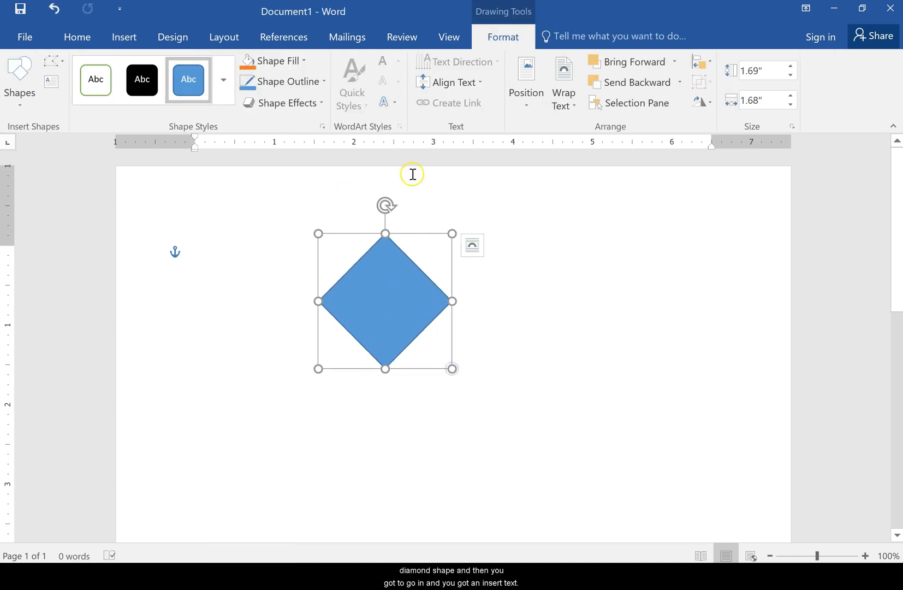
Step: Place a text box inside the diamond
click(142, 79)
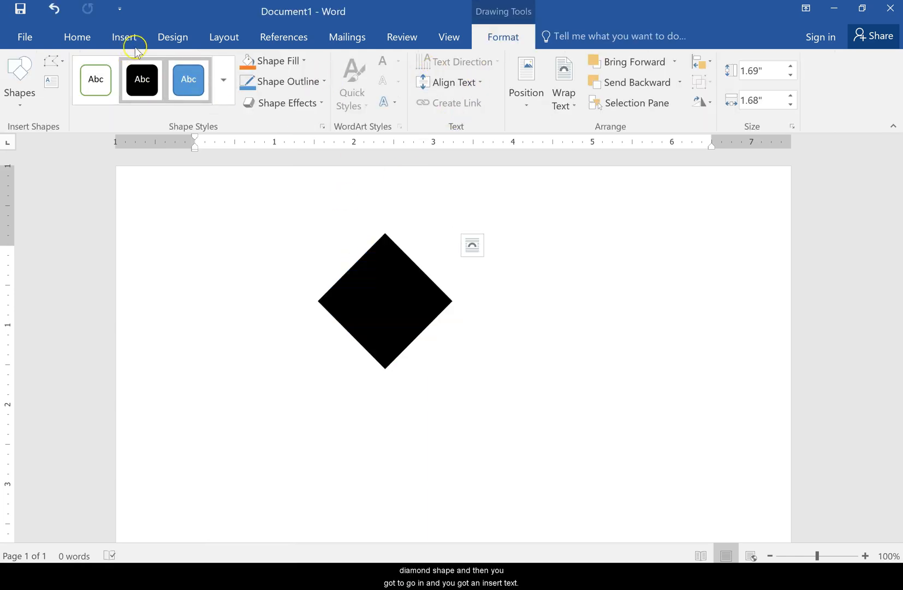
click(125, 37)
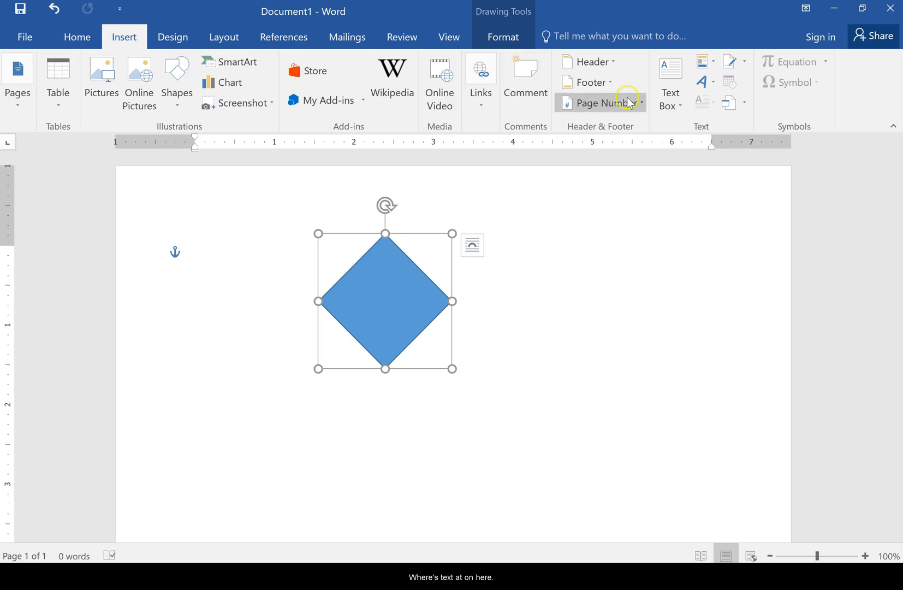
click(670, 78)
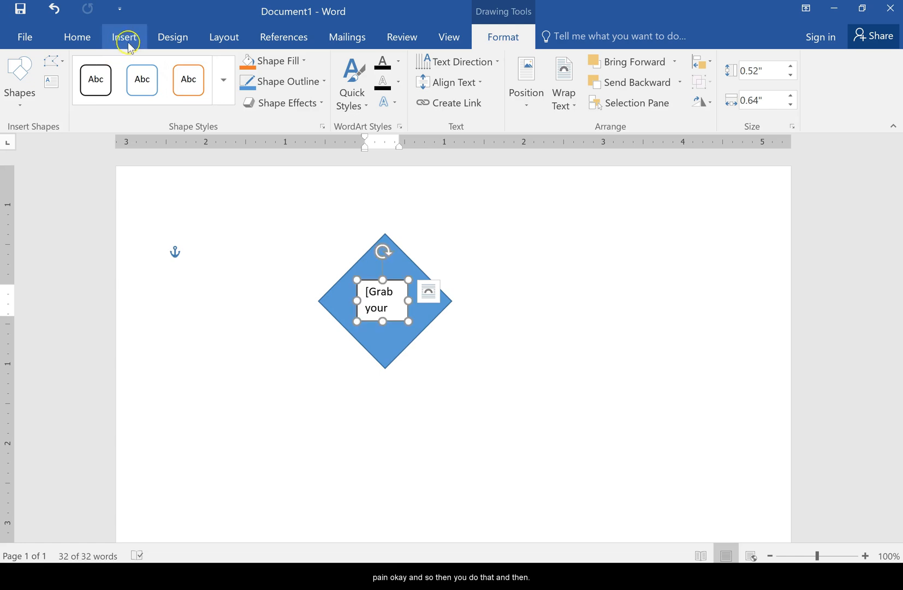
Step: Draw a straight line extending right from the diamond's right corner
click(124, 37)
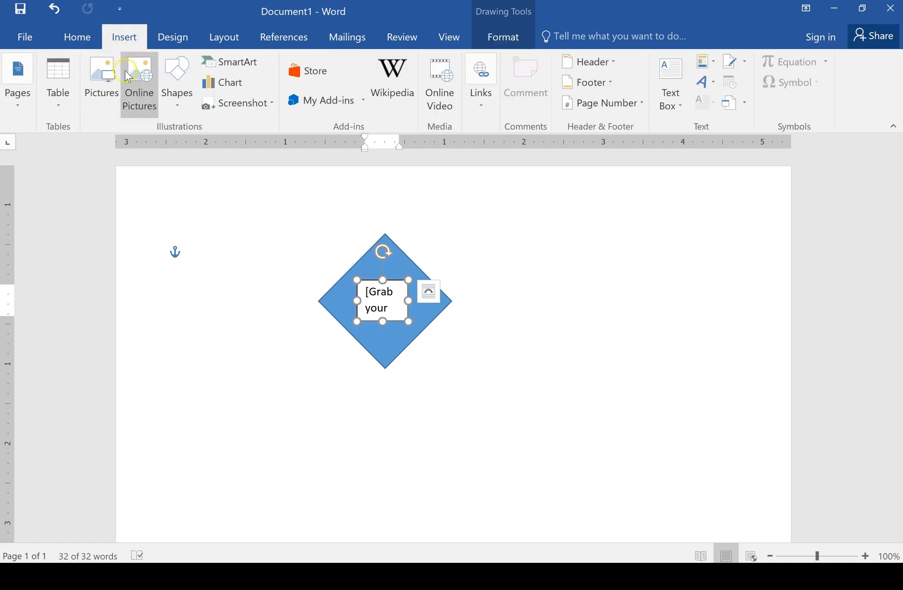
click(177, 77)
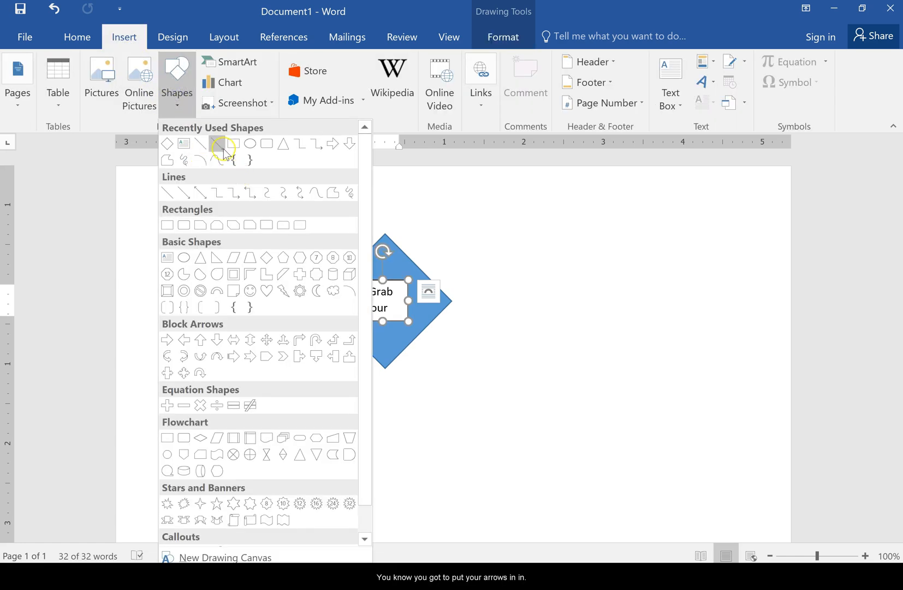
click(224, 149)
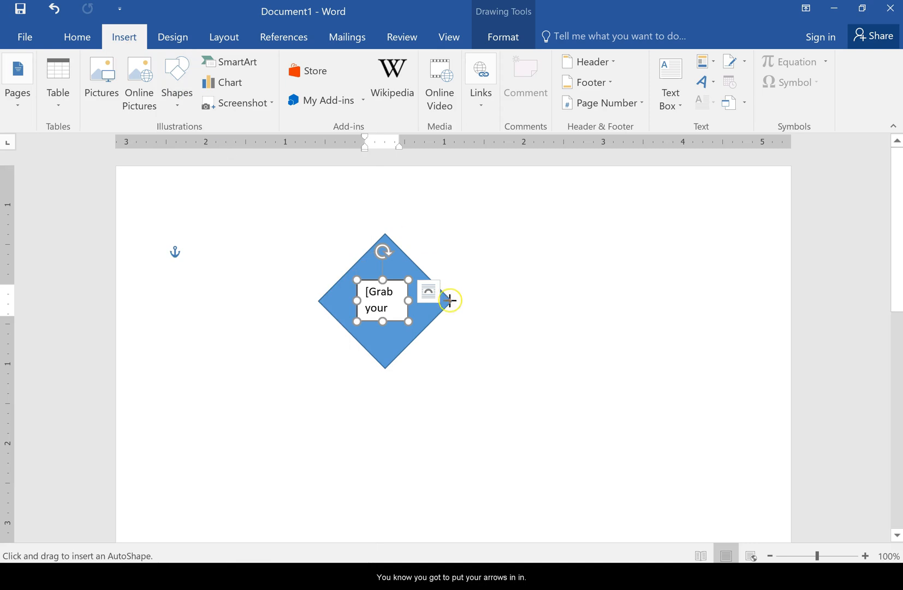
drag(453, 300, 528, 300)
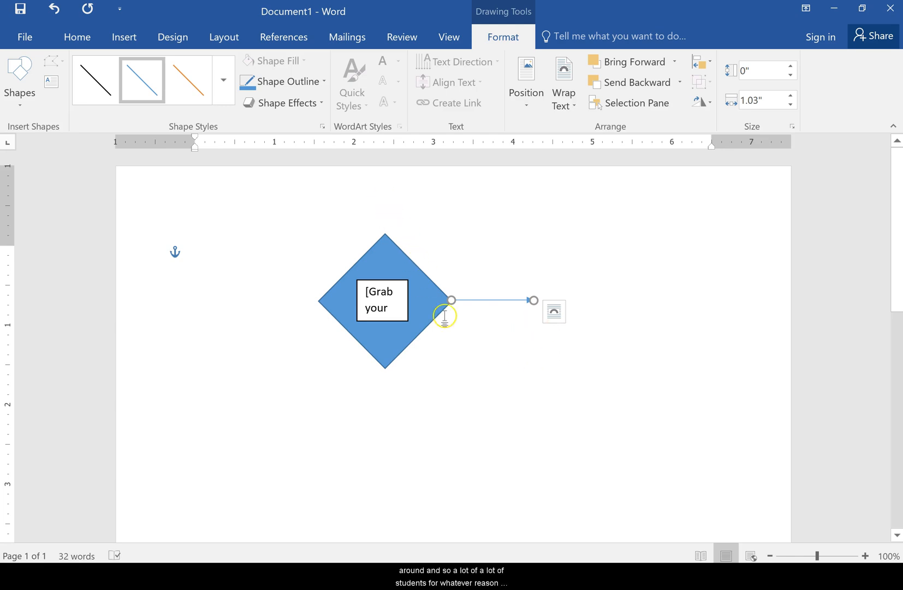
mouse_move(386, 239)
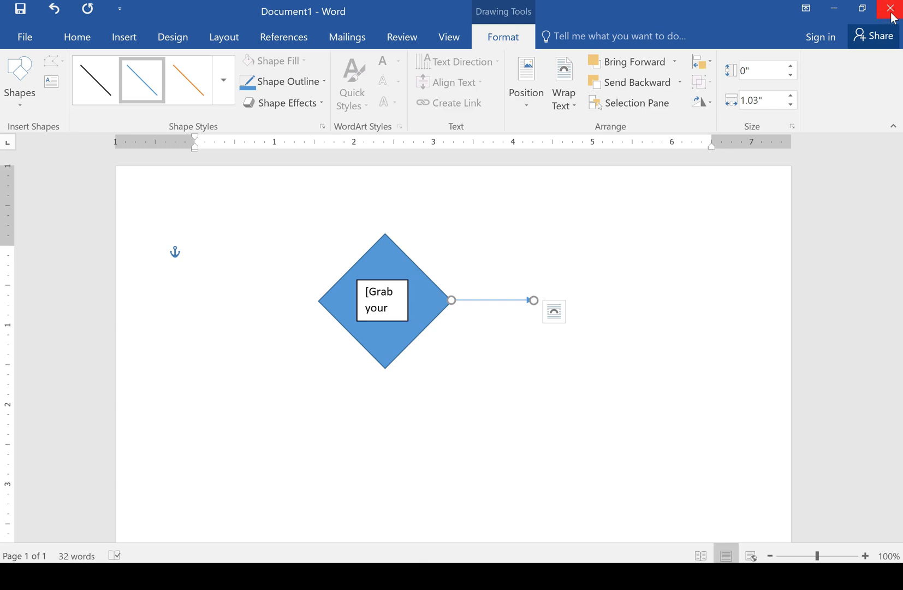
Step: Close Word without saving the drawing and go to the Lucidchart login page
click(889, 8)
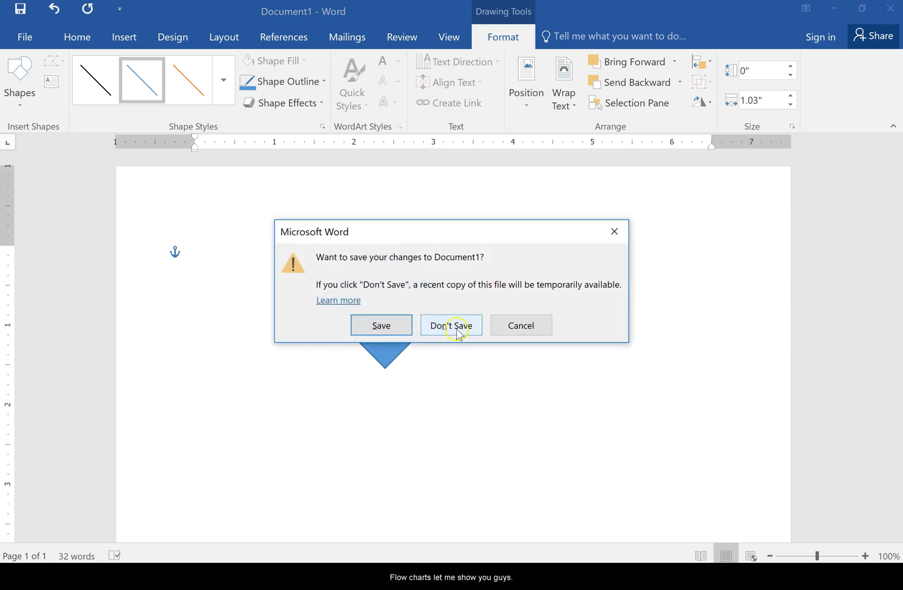
click(451, 325)
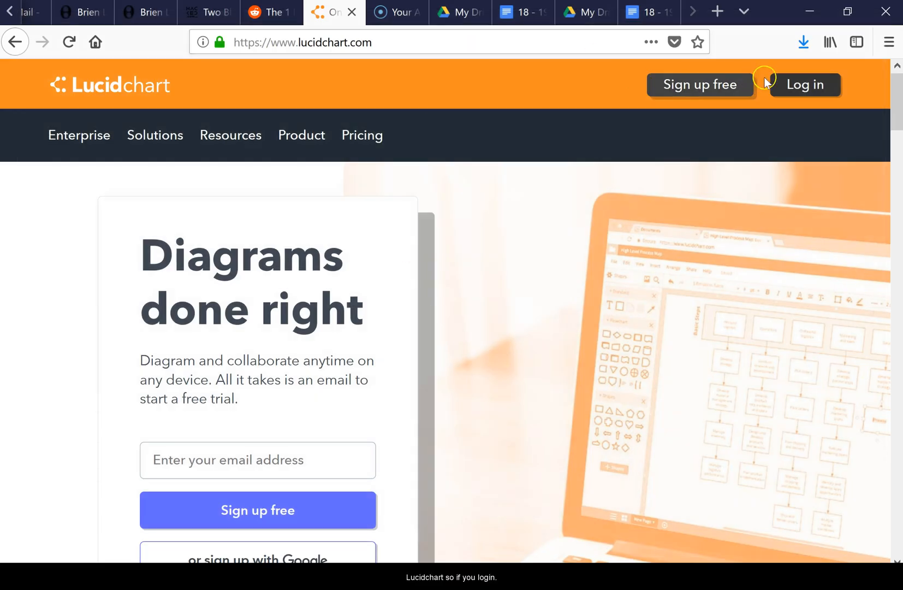
click(806, 84)
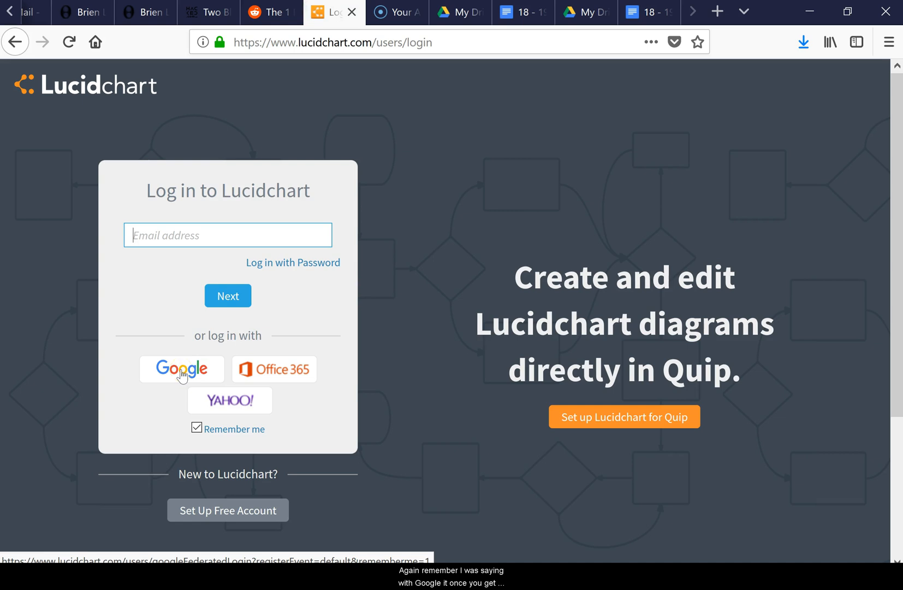
mouse_move(323, 361)
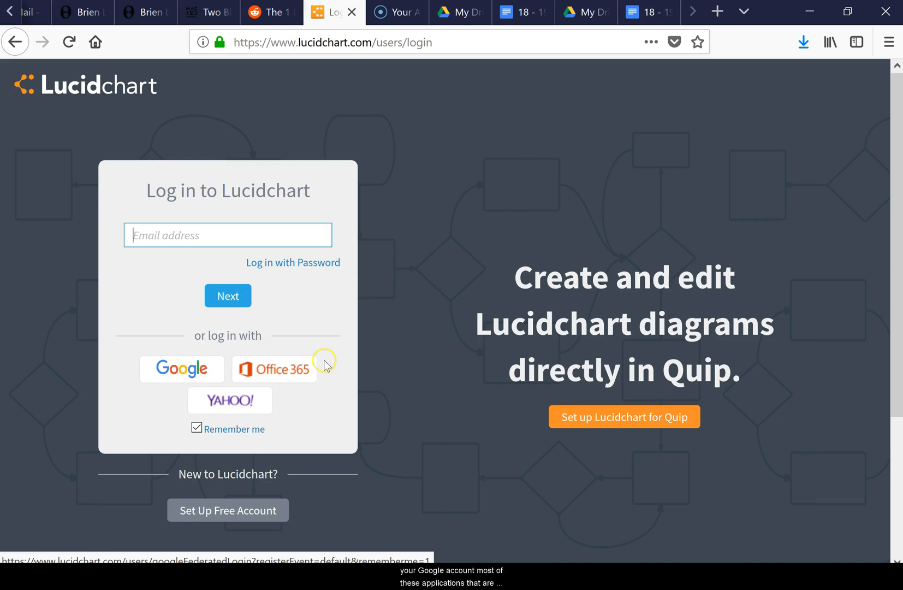
mouse_move(238, 373)
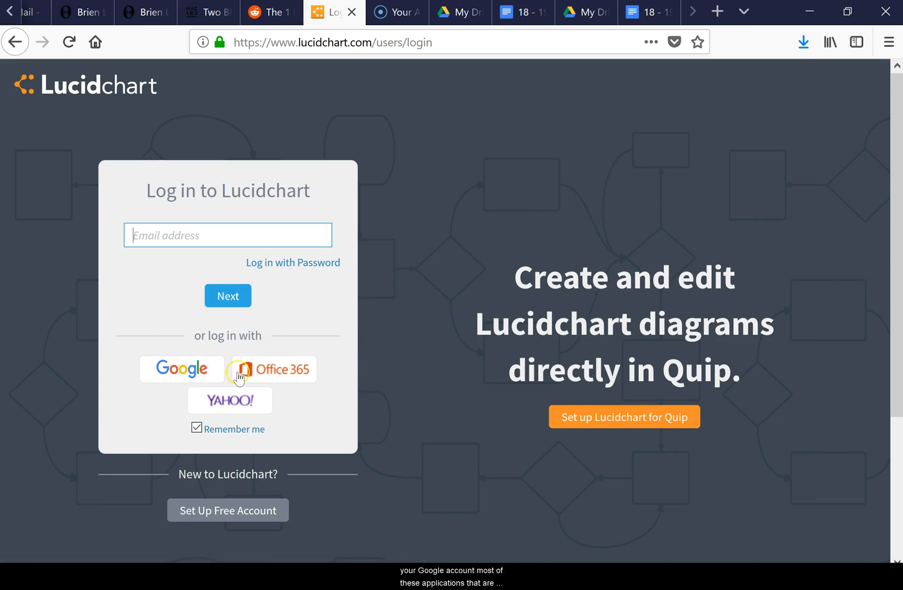
mouse_move(118, 292)
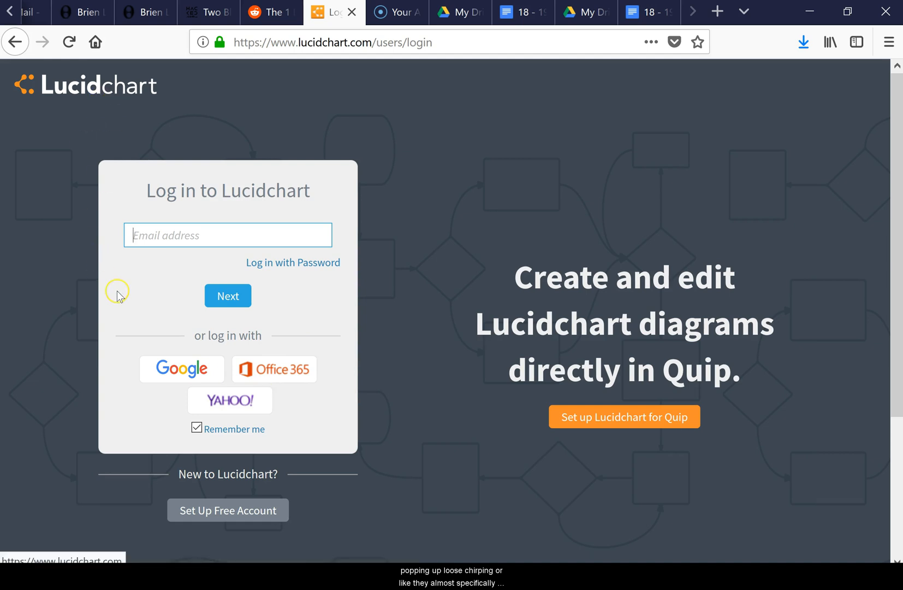
mouse_move(118, 298)
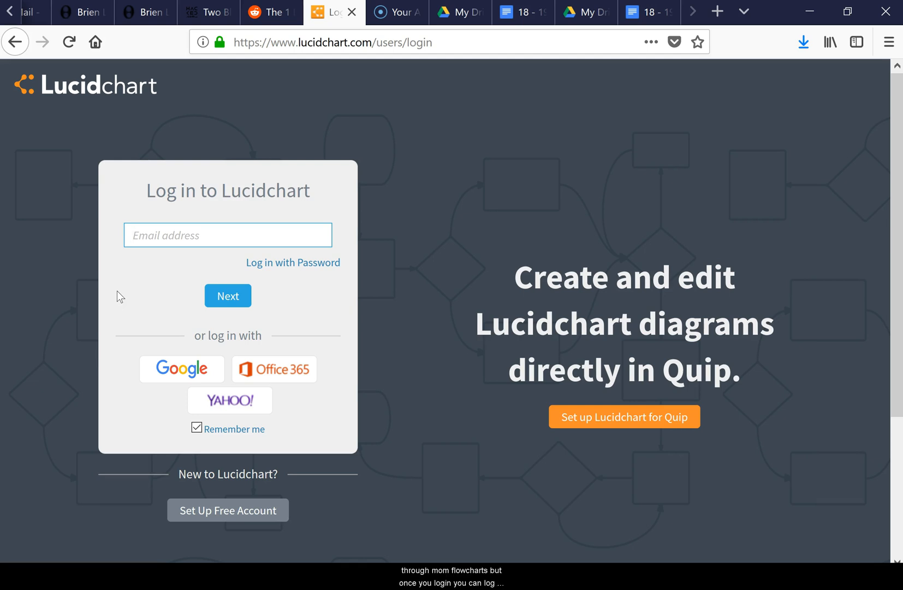
mouse_move(170, 377)
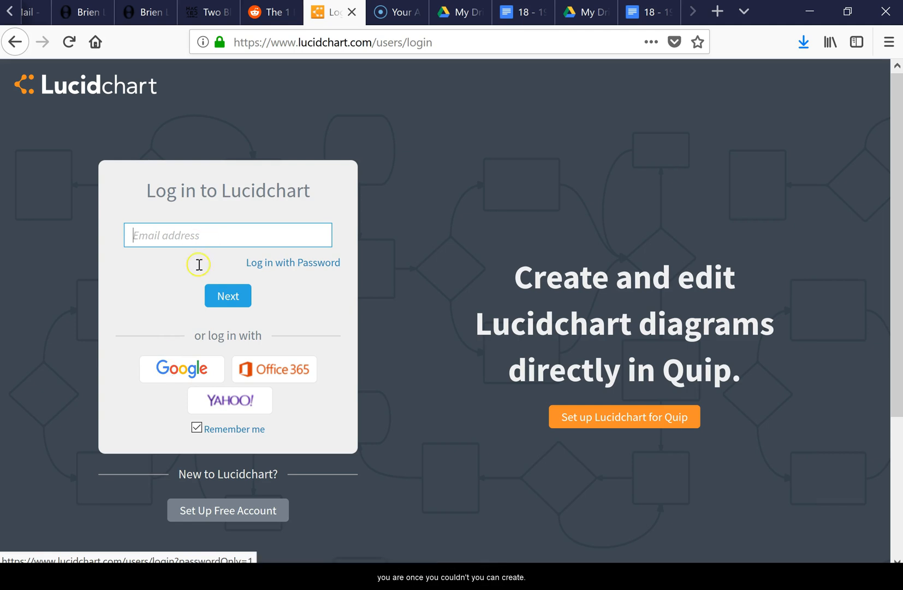
mouse_move(241, 228)
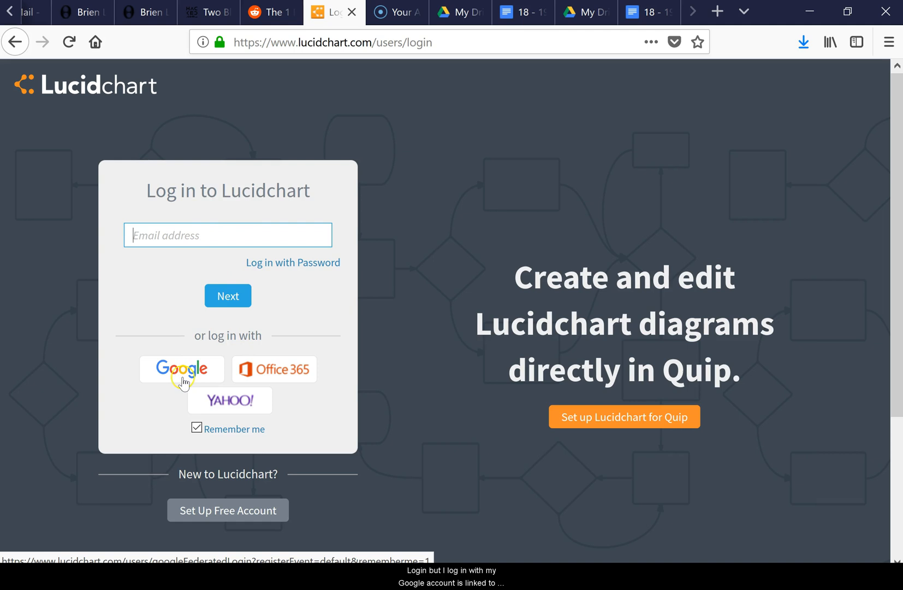
Step: Sign in to Lucidchart with the Google account, reaching the documents dashboard
click(182, 370)
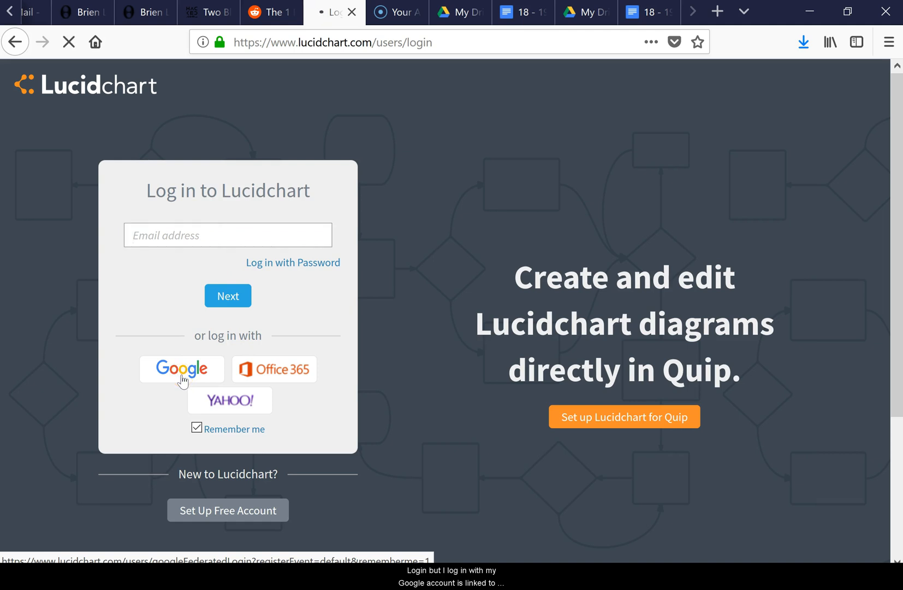
click(182, 370)
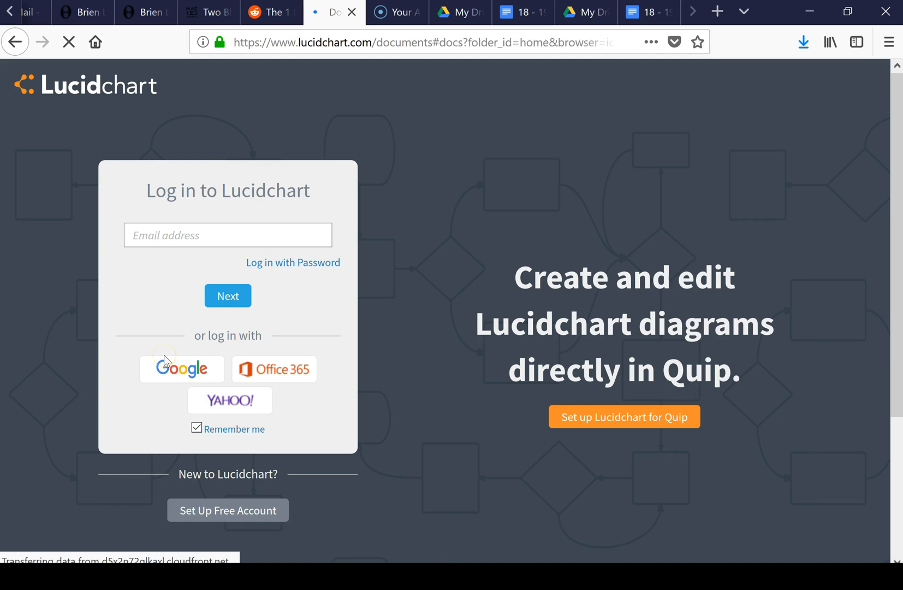
click(181, 369)
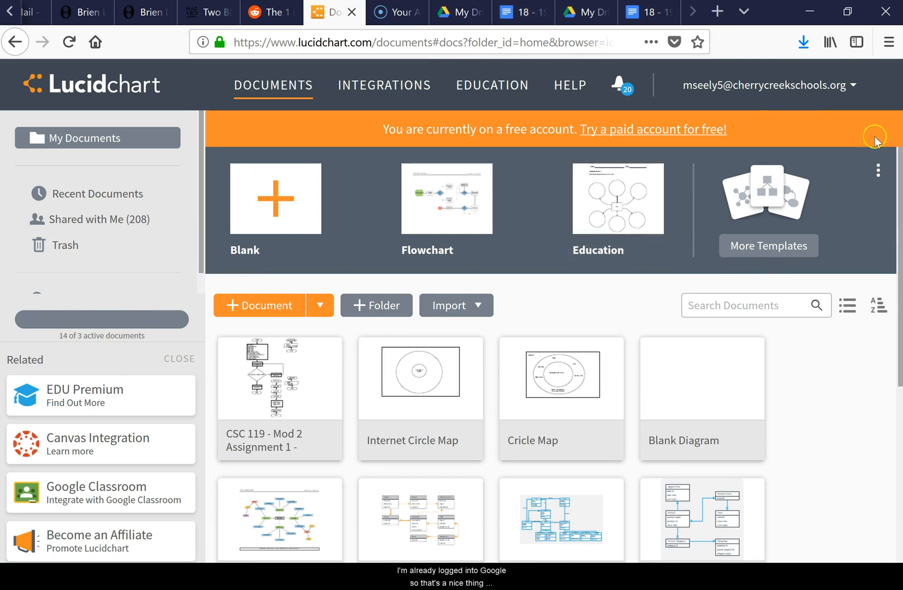
mouse_move(729, 88)
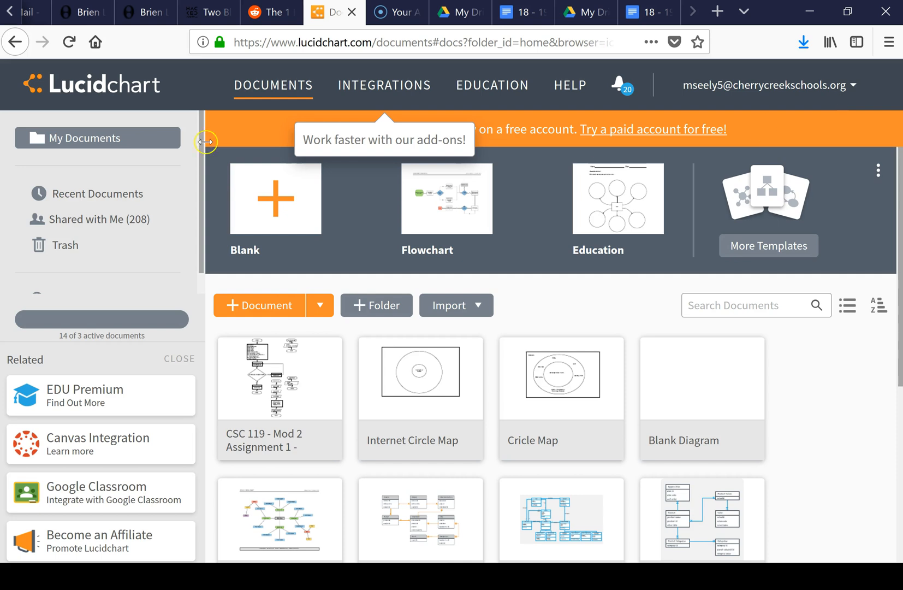
mouse_move(255, 316)
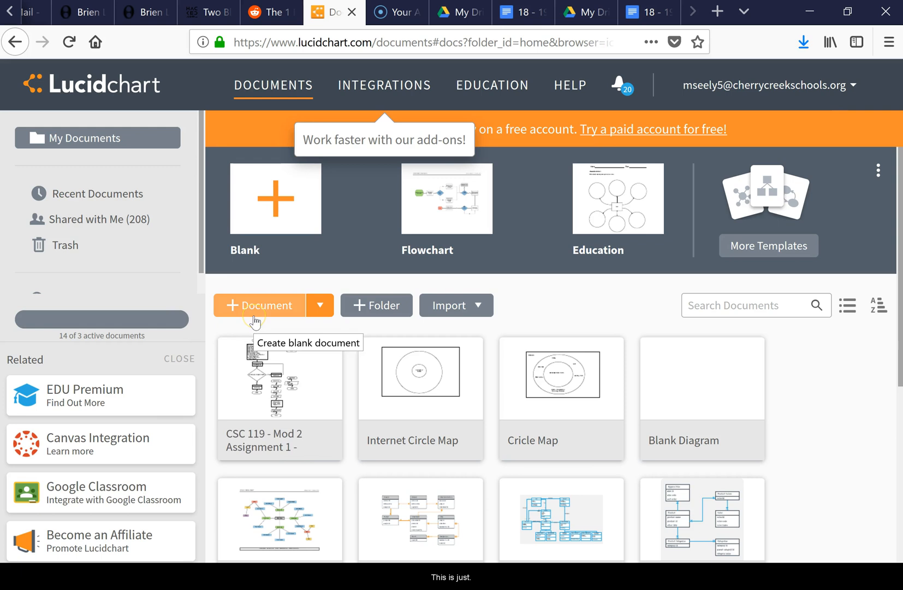
Step: Show Recent Documents, listing the CSC 119 assignment and Web diagrams
click(101, 193)
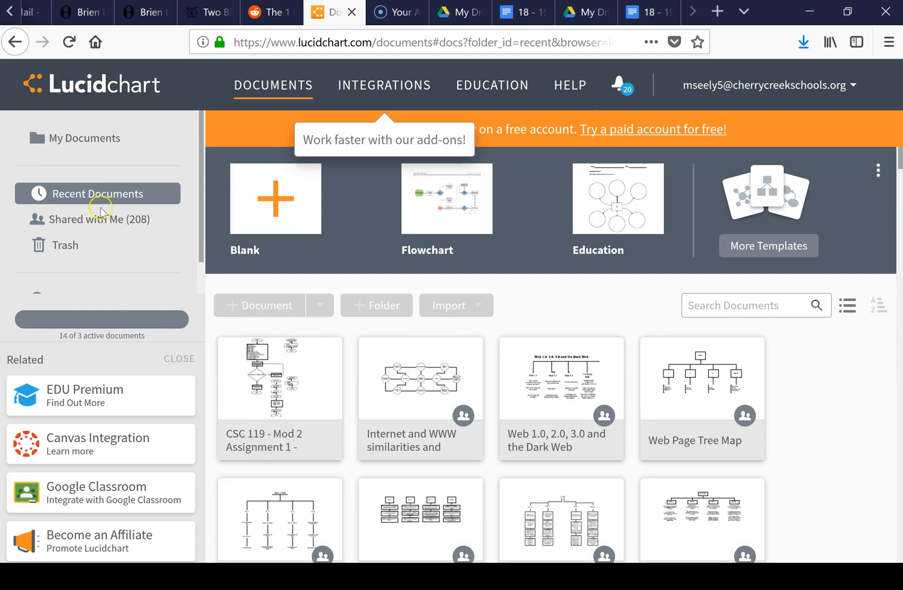
mouse_move(249, 401)
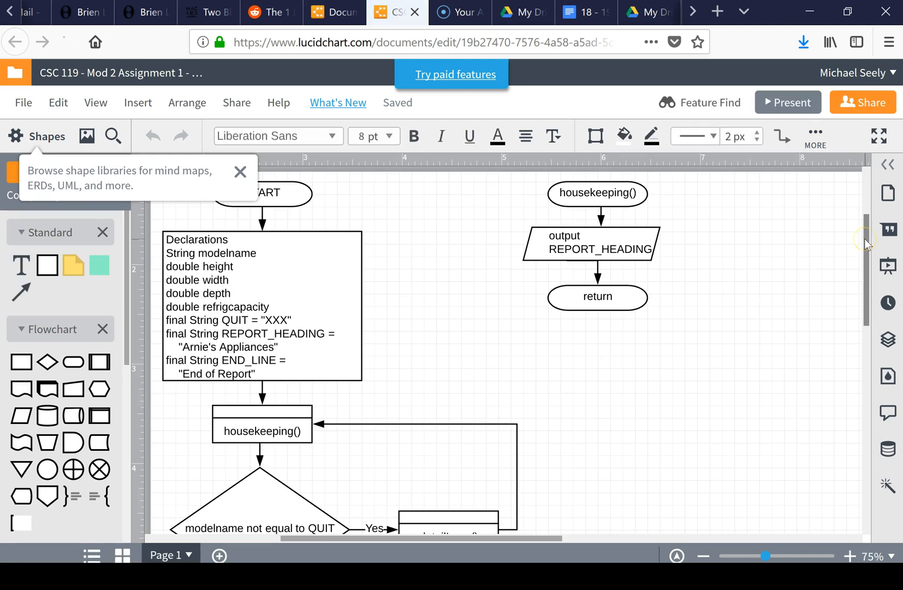
scroll(down, 3)
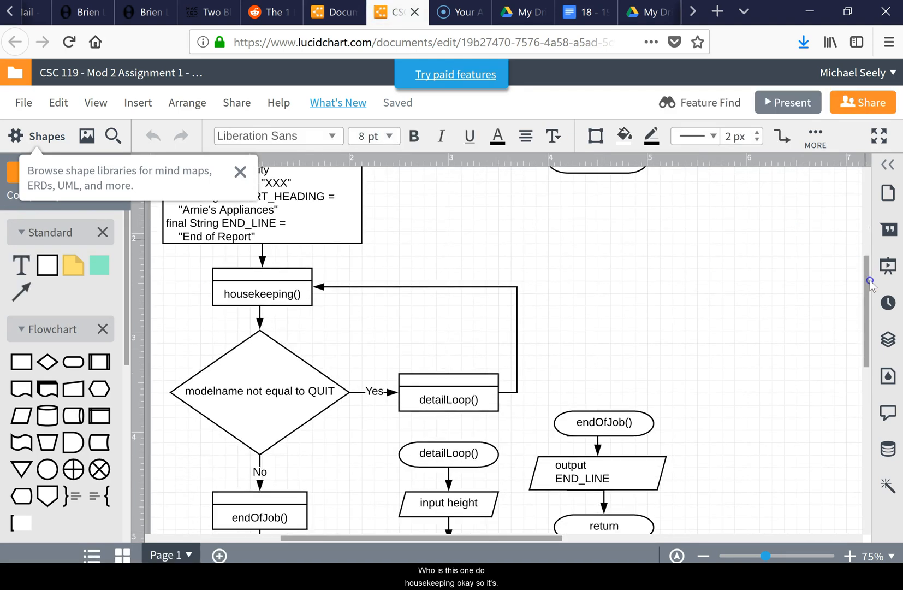
scroll(down, 3)
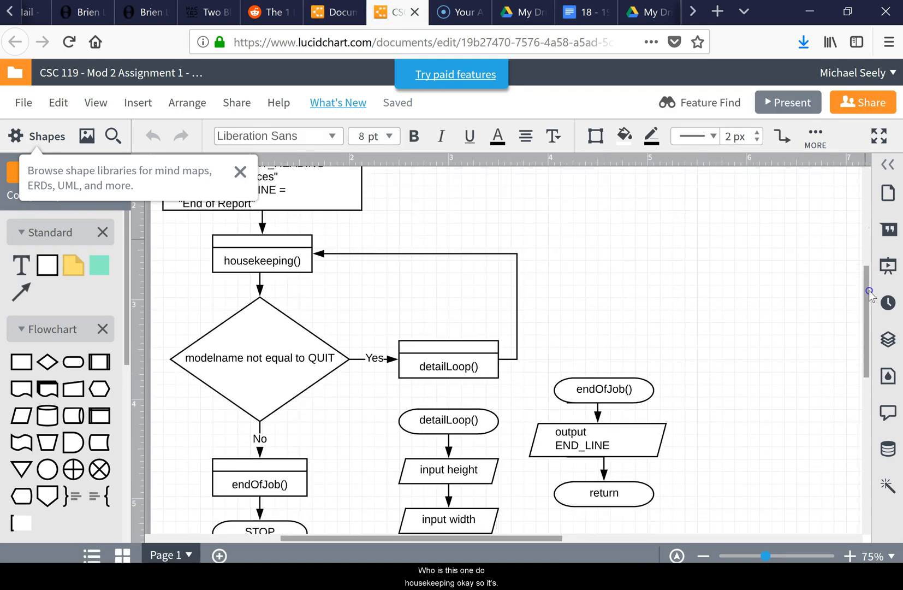
scroll(down, 3)
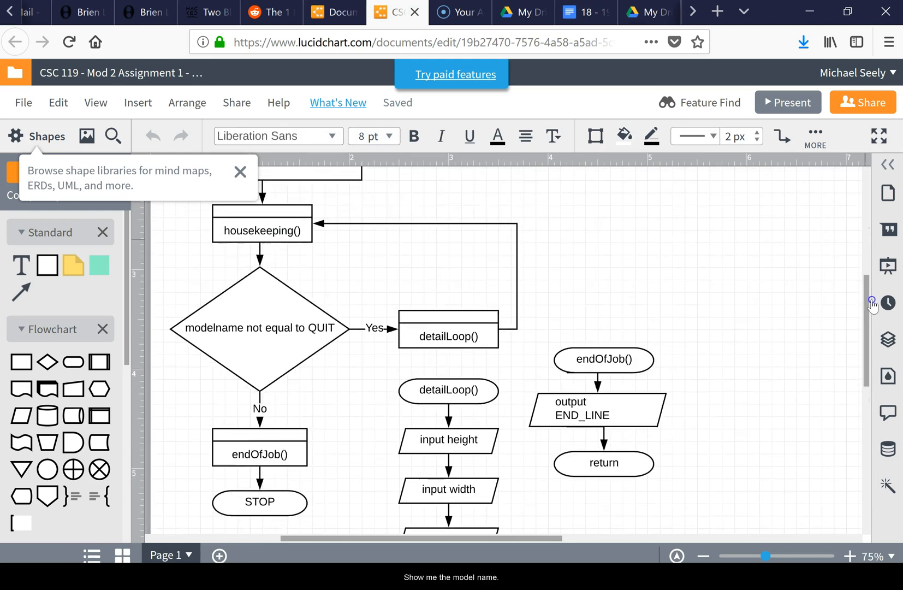
scroll(down, 3)
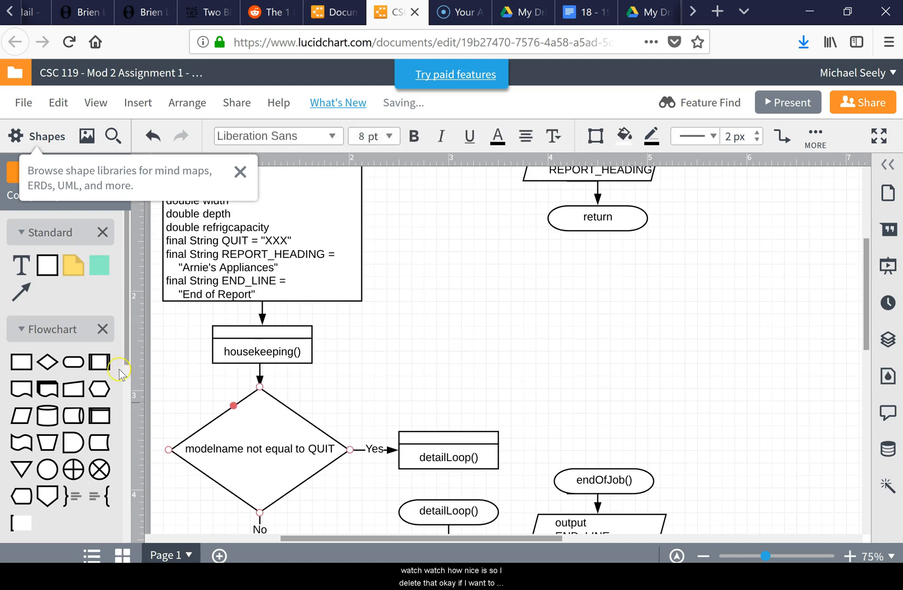
mouse_move(23, 290)
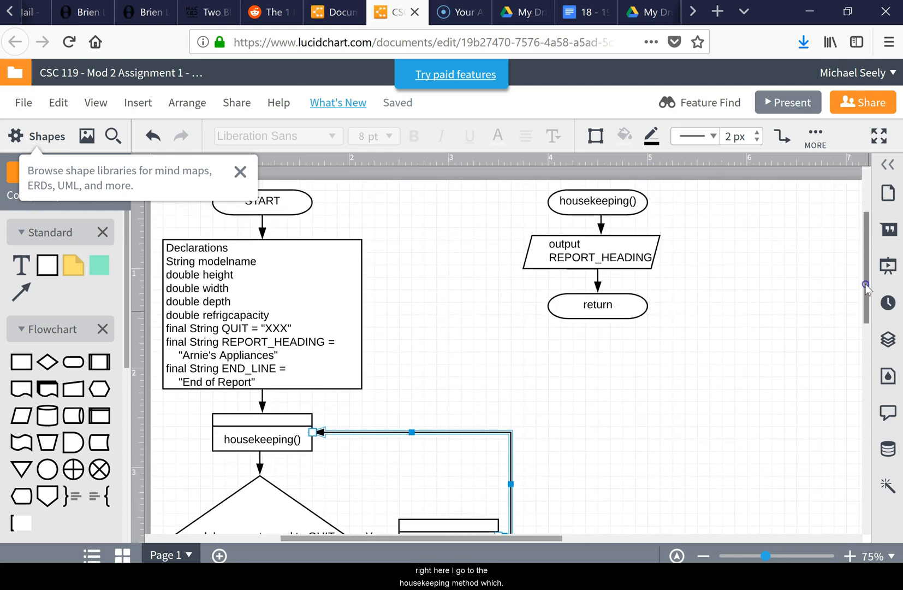
scroll(down, 3)
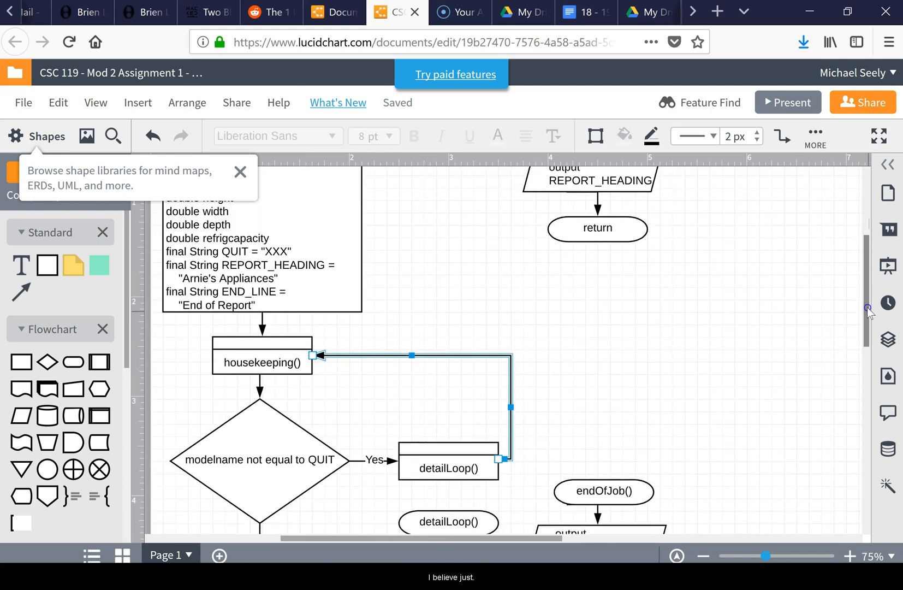
scroll(down, 3)
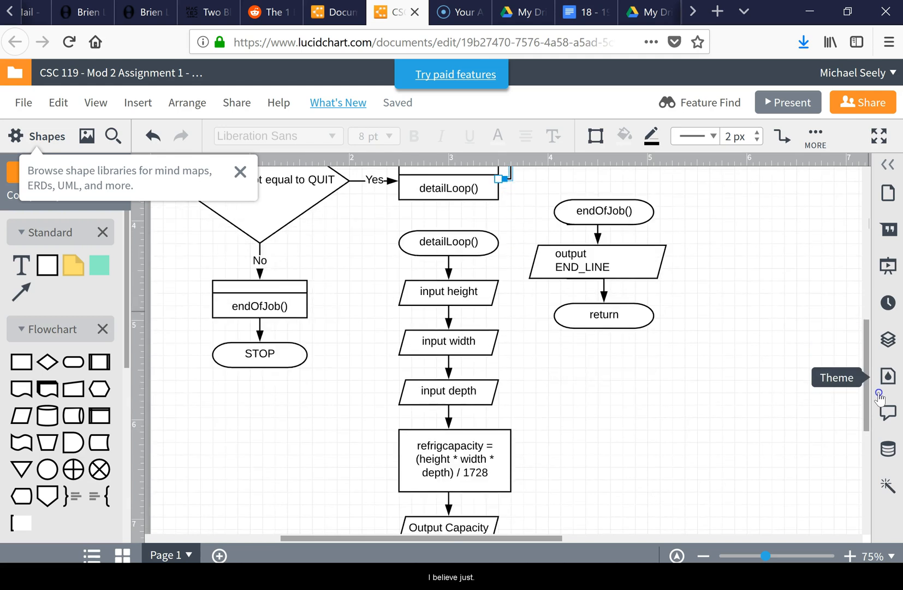
scroll(down, 3)
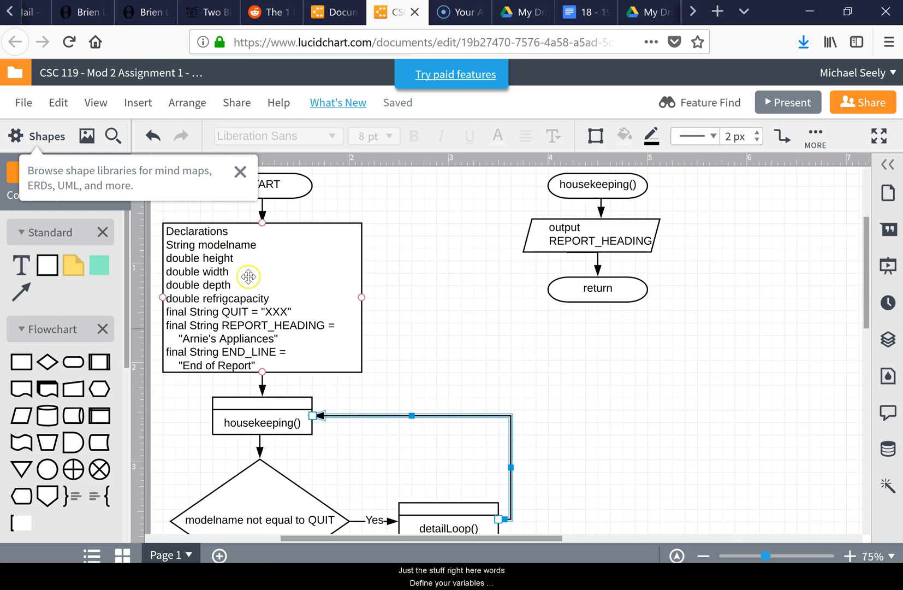
mouse_move(847, 325)
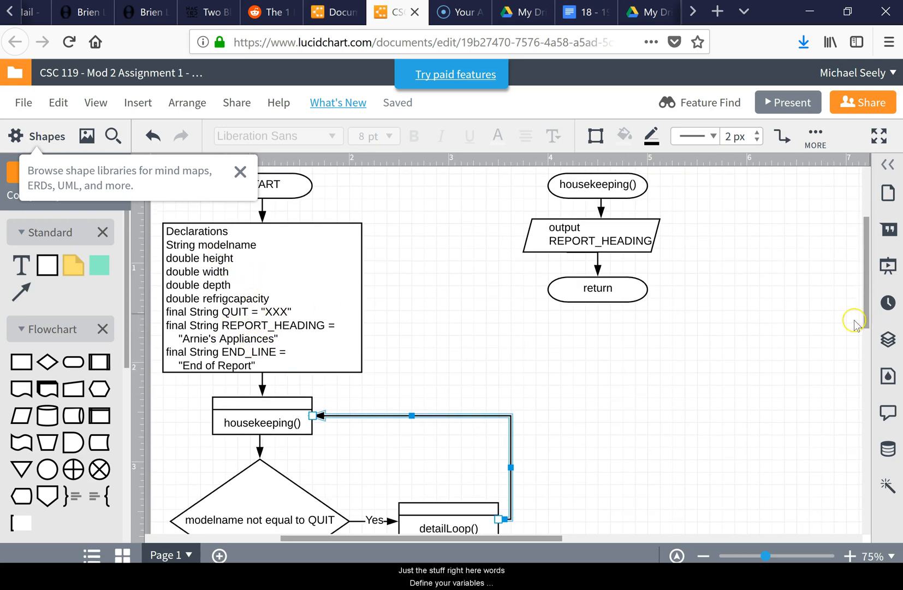
scroll(down, 3)
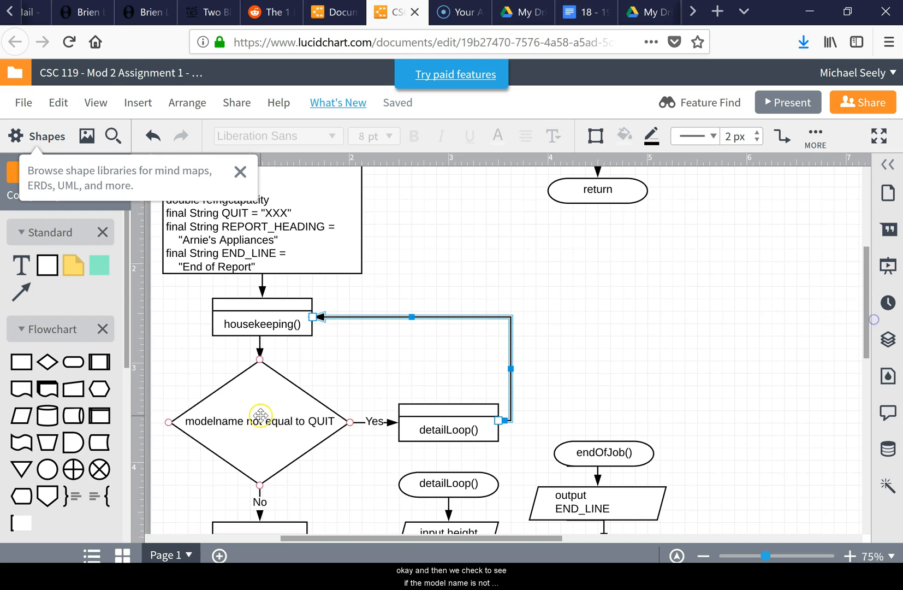
mouse_move(304, 429)
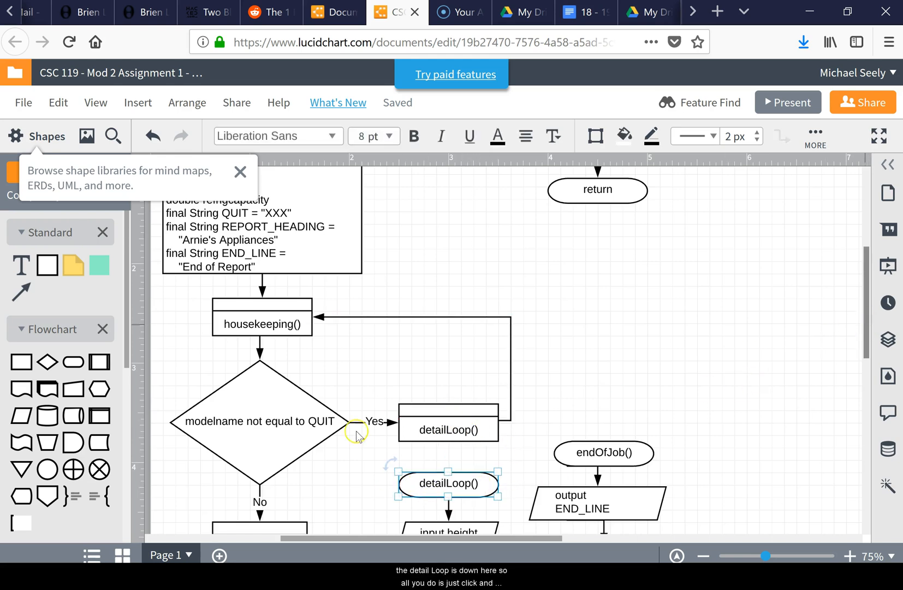
mouse_move(336, 332)
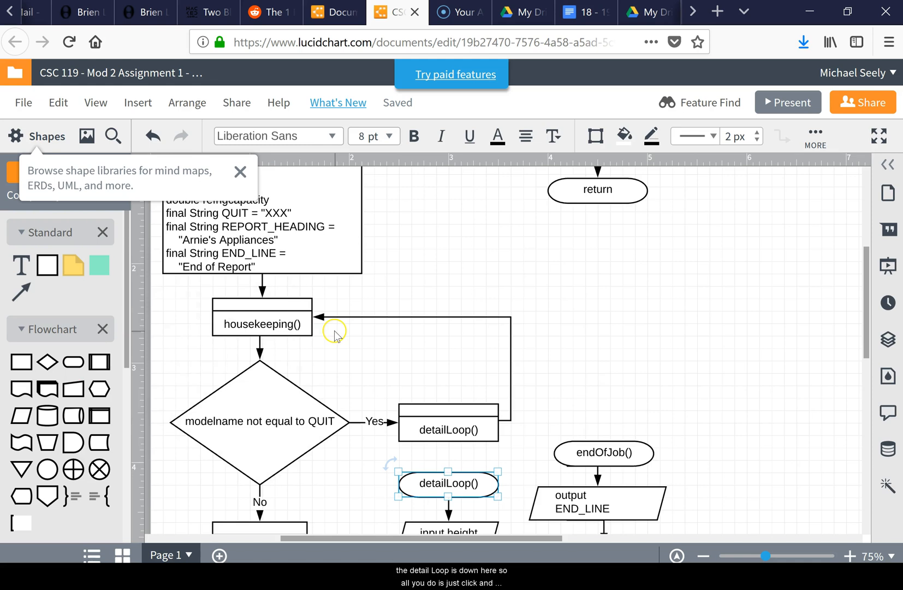
mouse_move(650, 287)
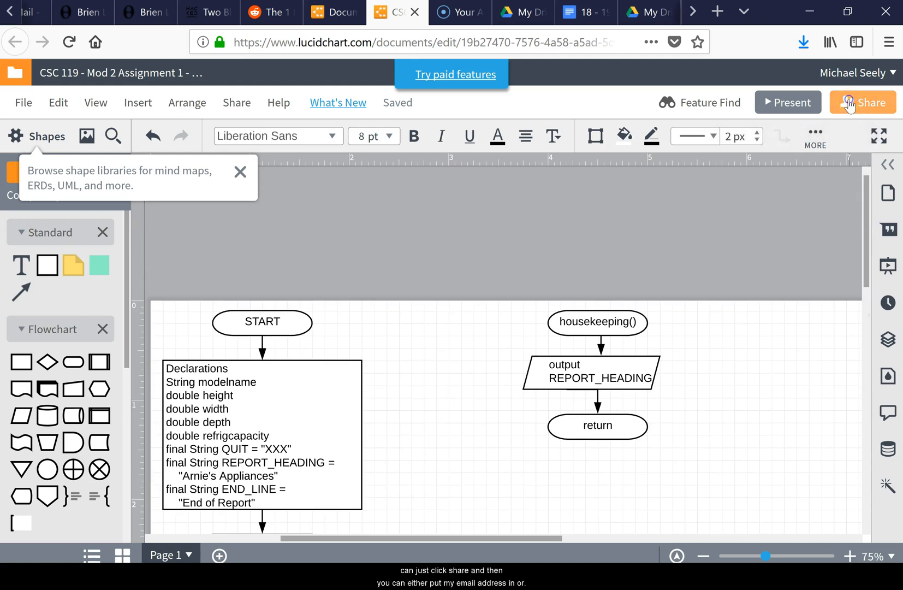
Step: Set the CSC 119 flowchart's link to 'Anyone with the link can view' and finish sharing
click(849, 102)
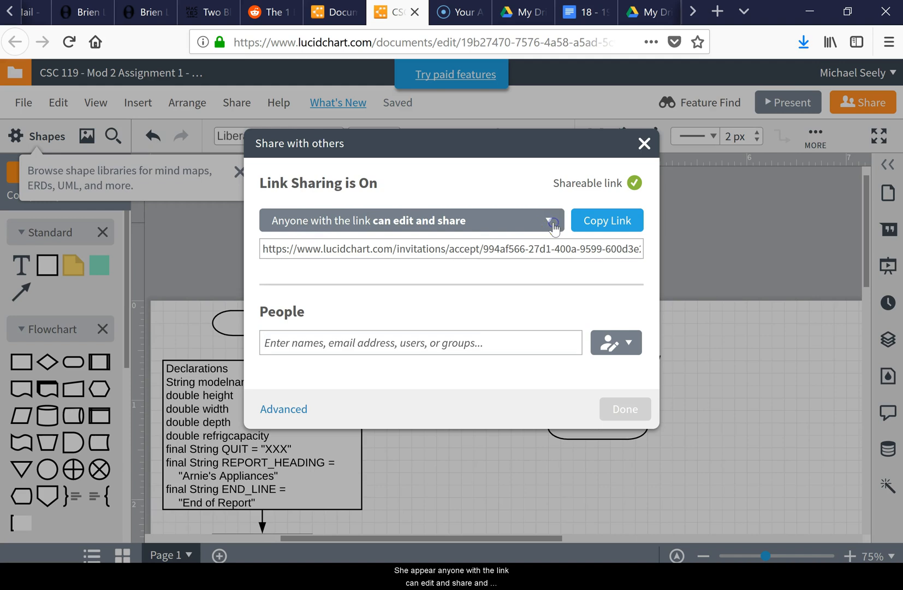
click(553, 221)
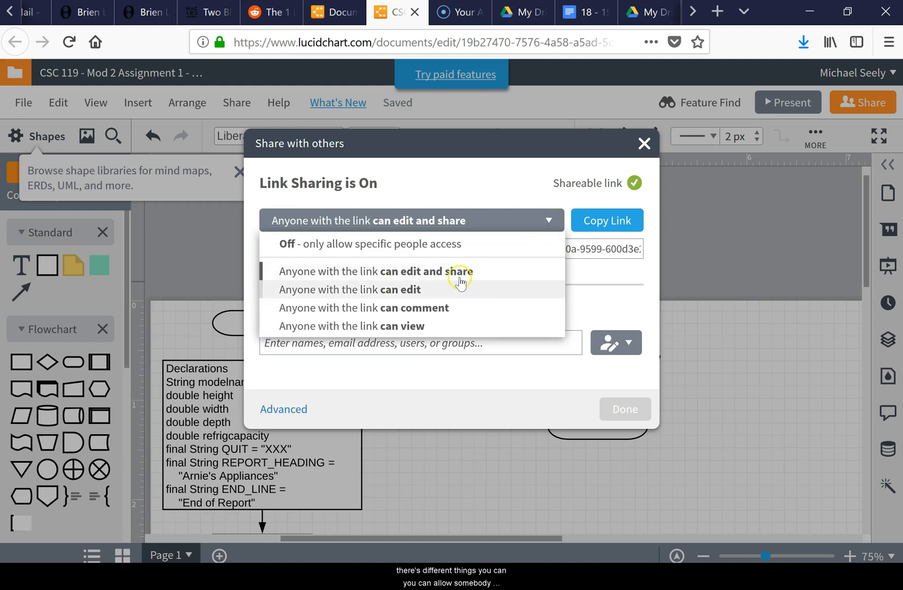
mouse_move(374, 294)
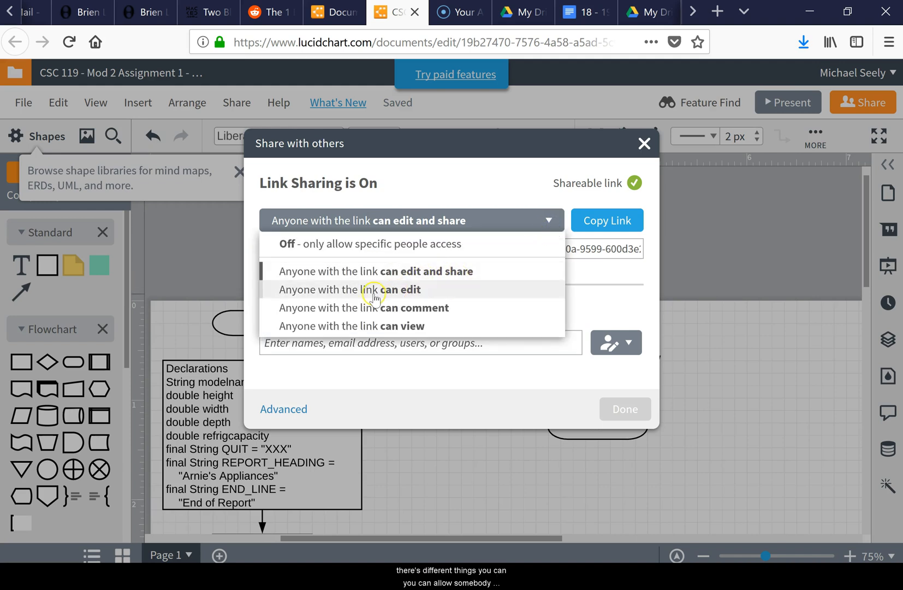
mouse_move(371, 292)
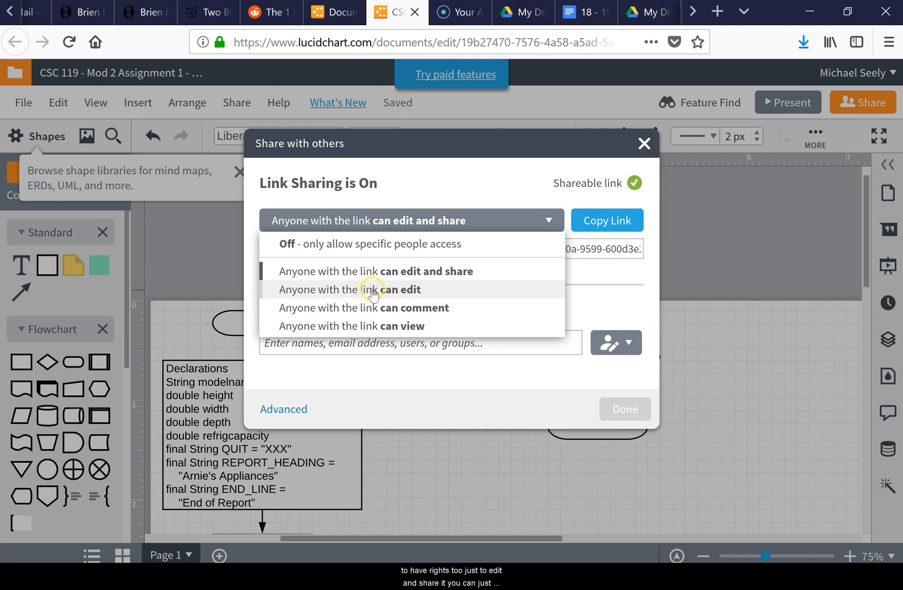
mouse_move(364, 313)
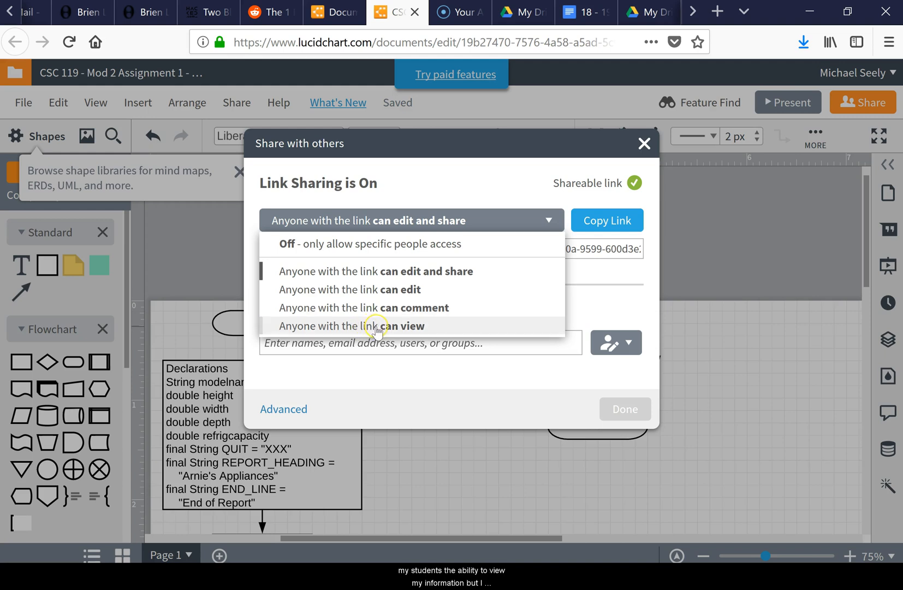
mouse_move(393, 274)
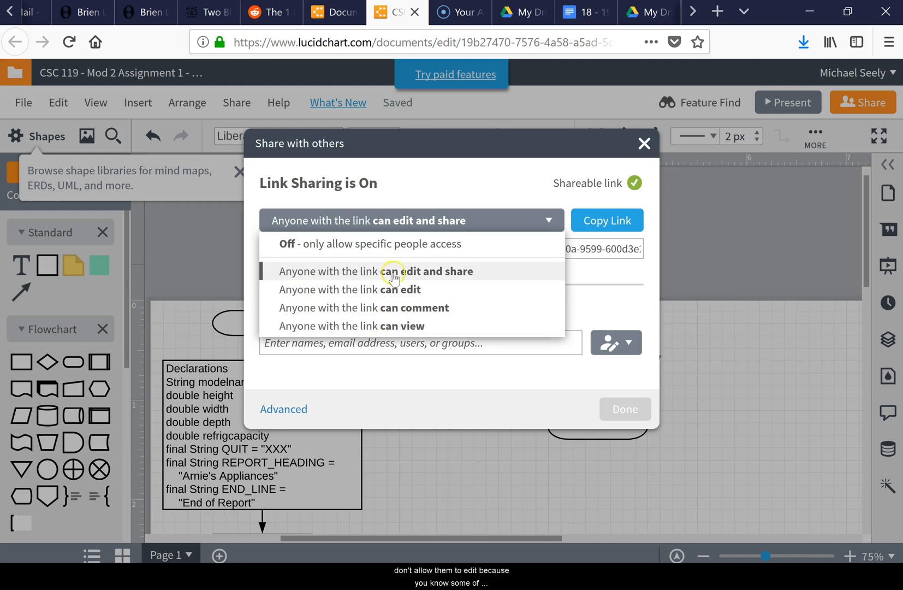
mouse_move(371, 329)
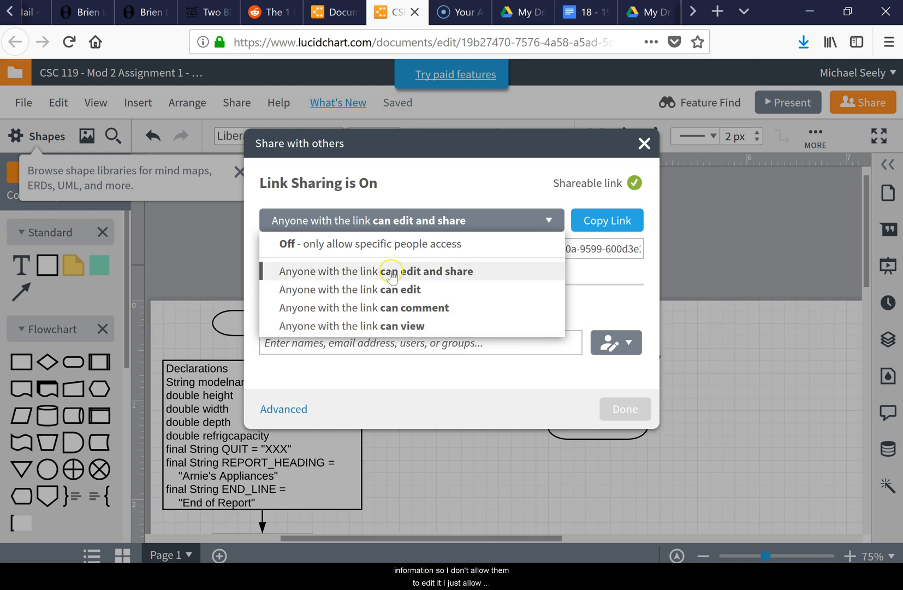
mouse_move(381, 330)
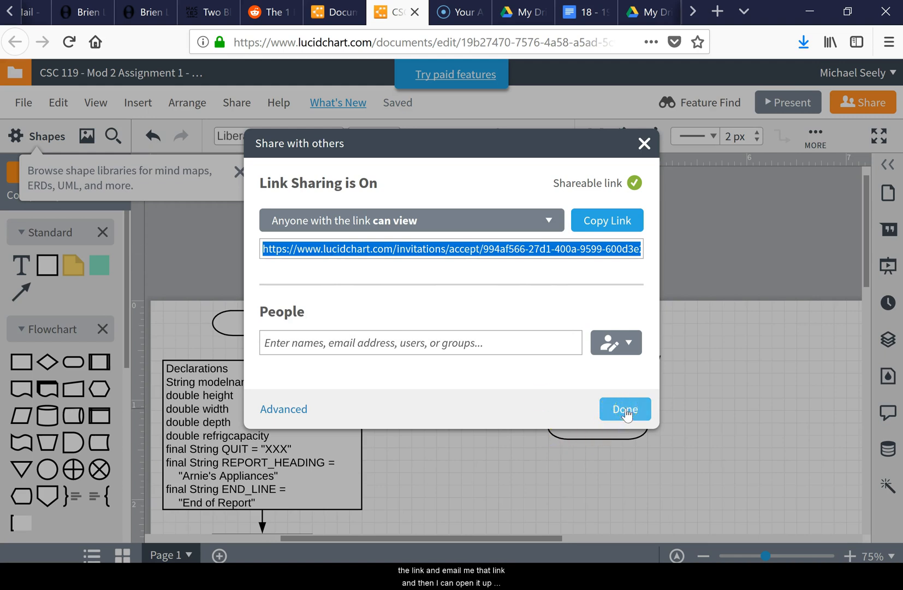
click(625, 408)
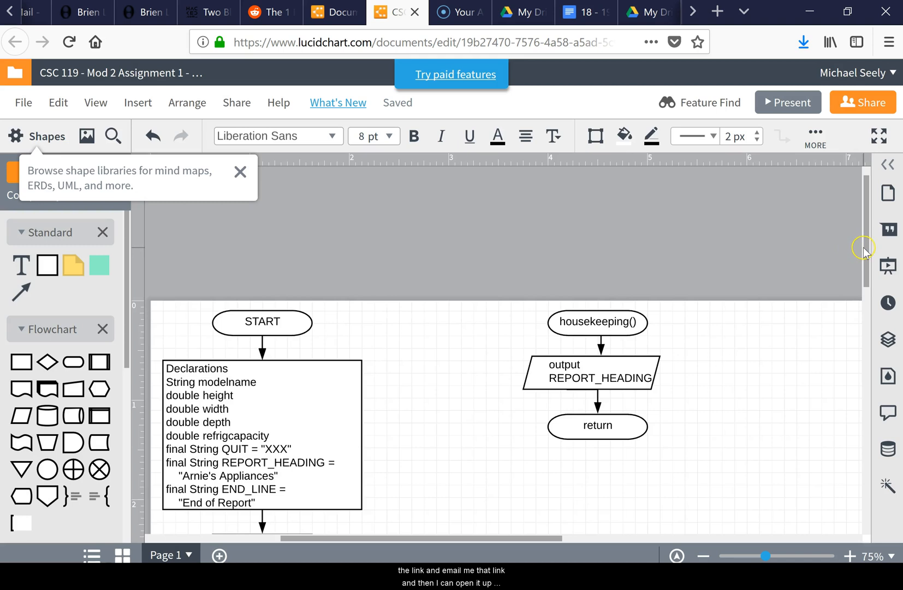
mouse_move(869, 253)
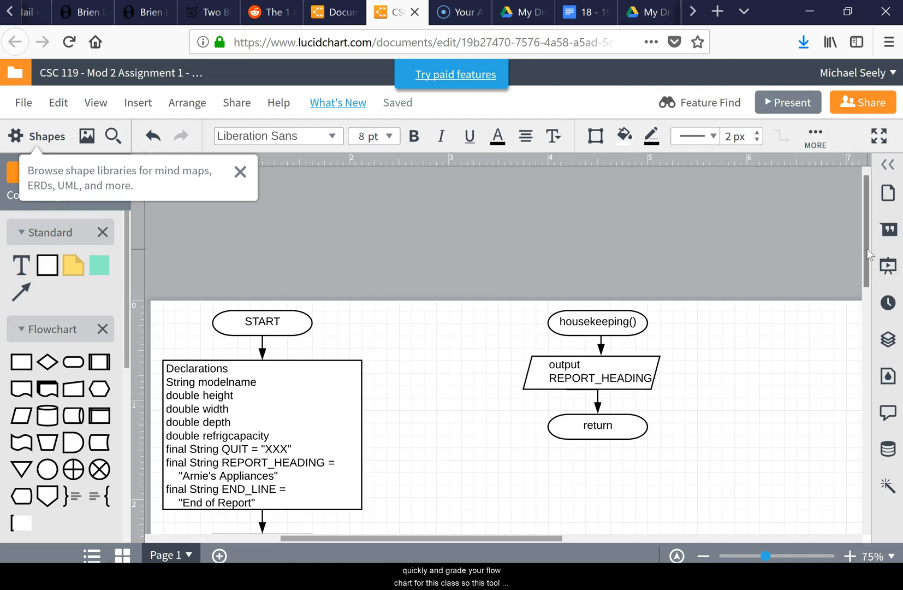
scroll(down, 3)
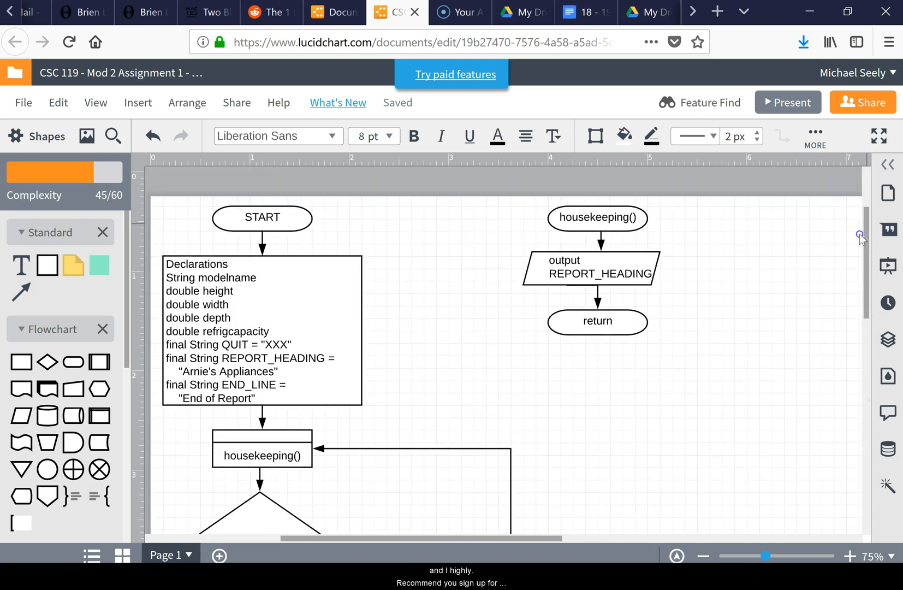
mouse_move(861, 238)
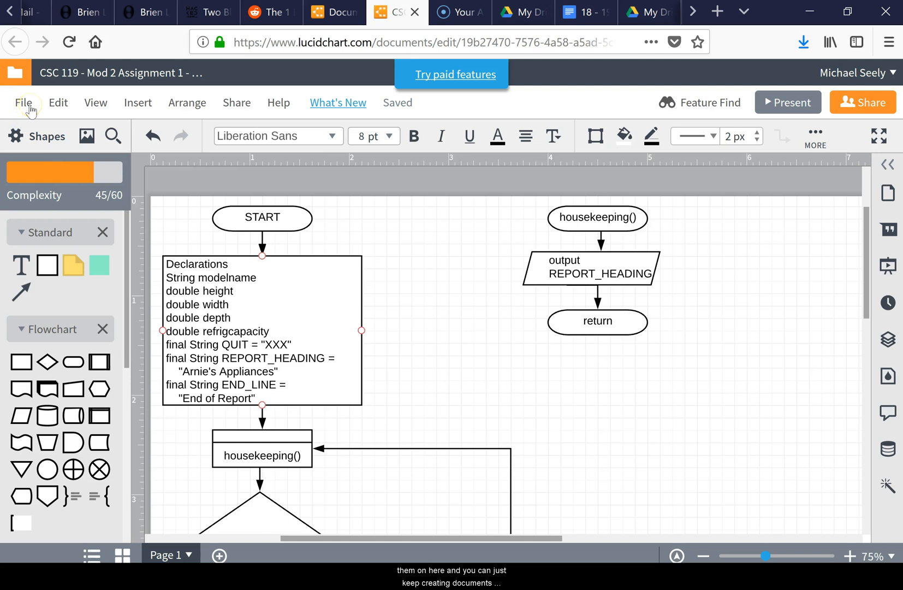
mouse_move(305, 293)
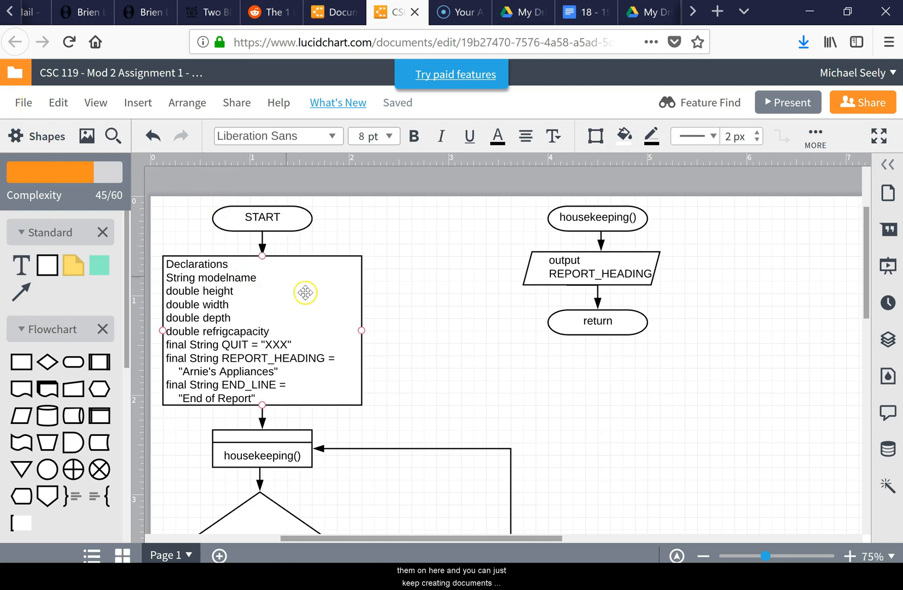